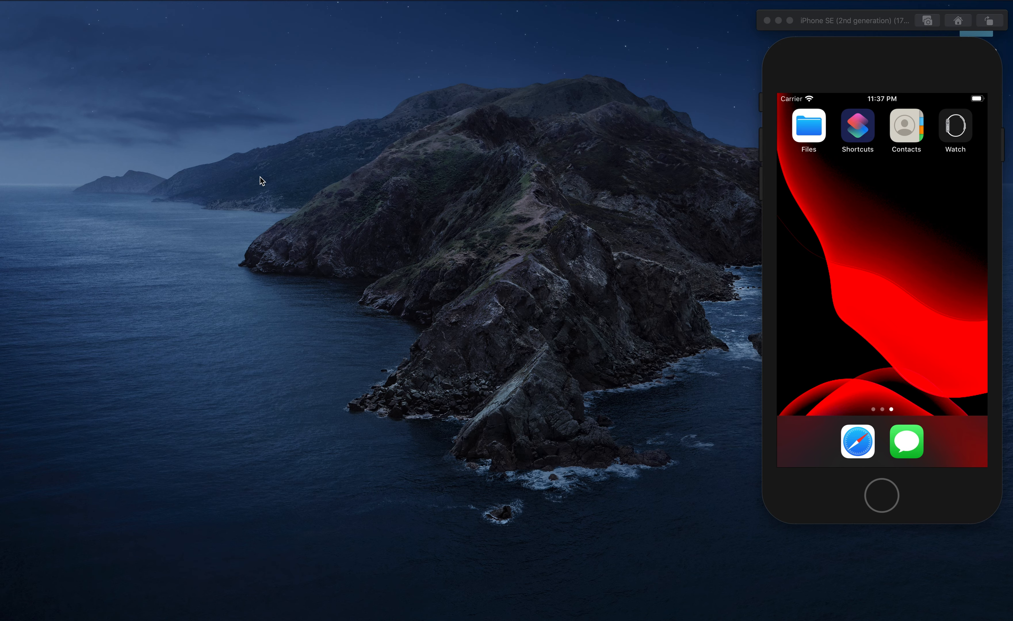
- Start a new Xcode project from the Single View App iOS template
text(xcode)
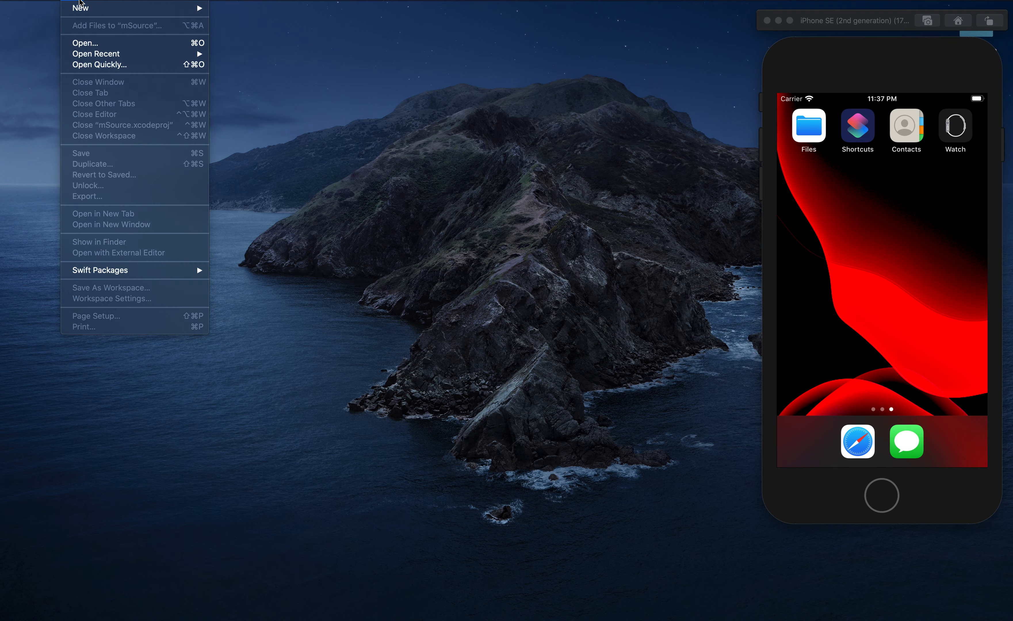
click(251, 104)
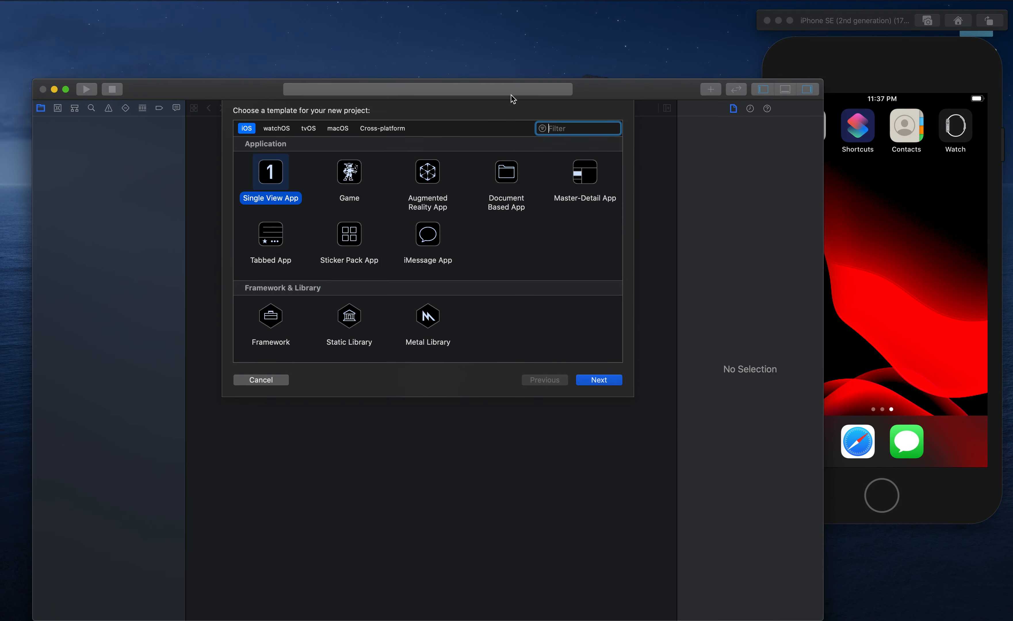
click(599, 380)
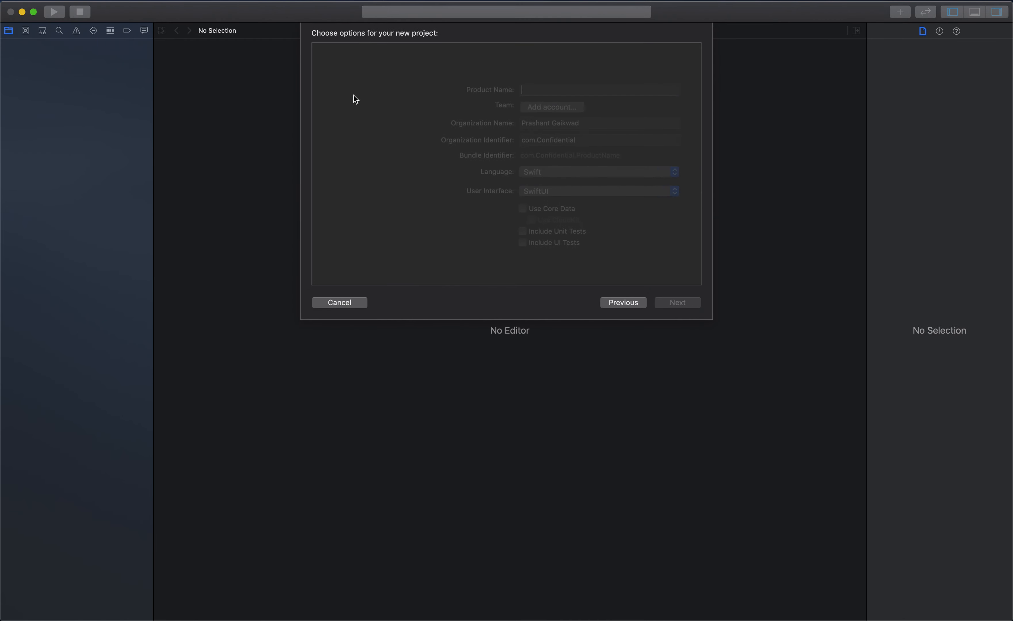
- Name the product DatePicker with Swift and SwiftUI and proceed to choose its save location
click(551, 88)
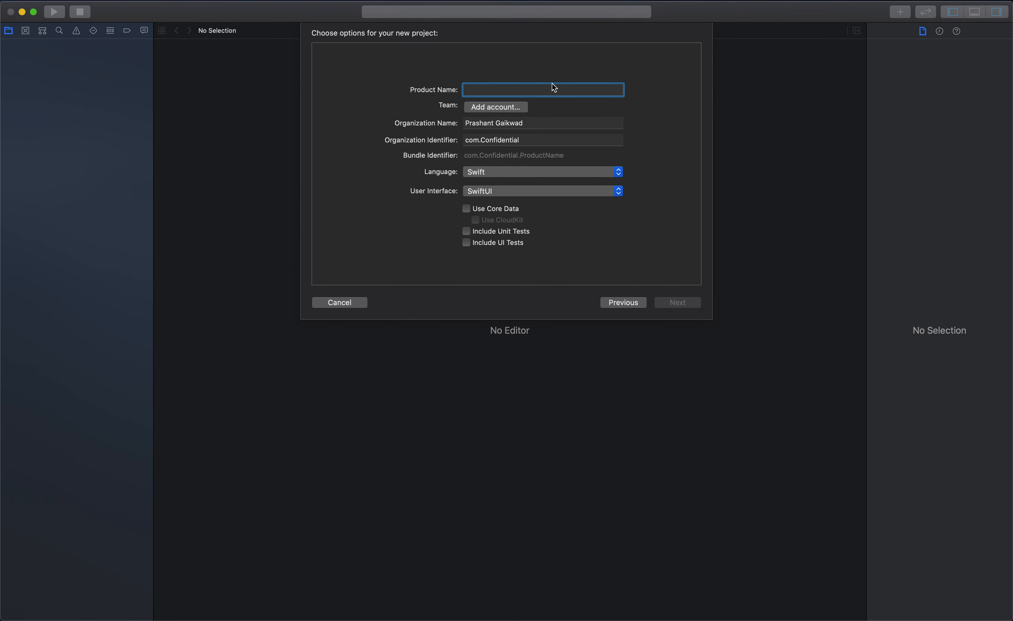
text(DatePicke)
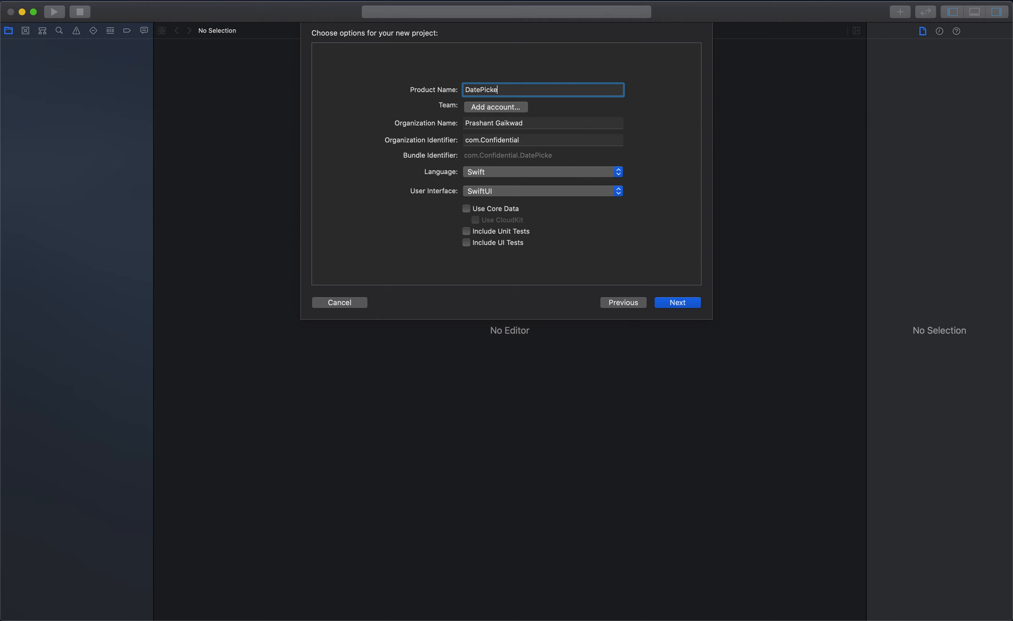
text(r)
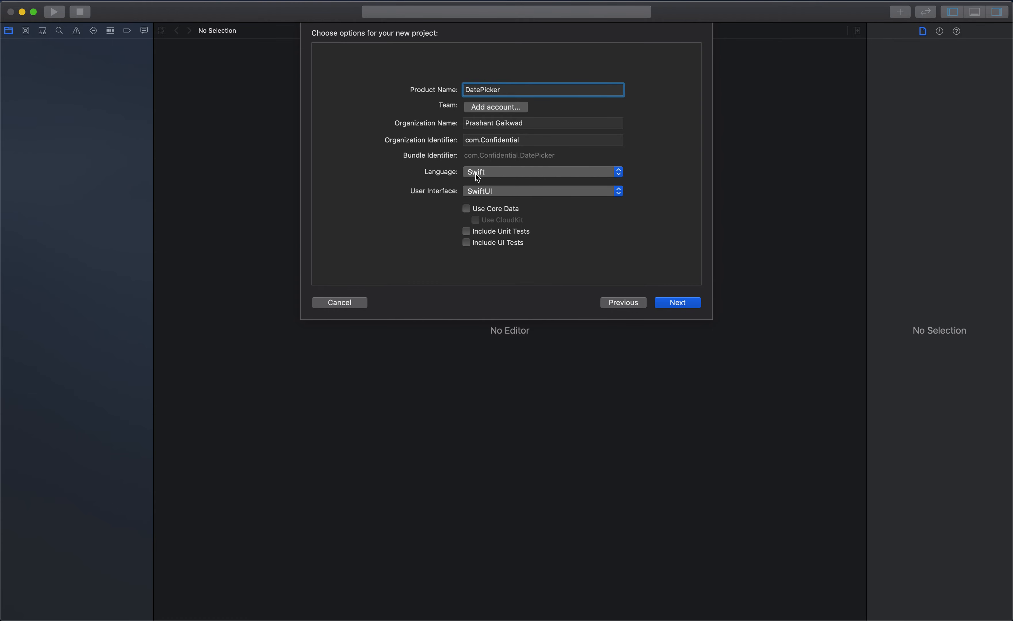
mouse_move(582, 198)
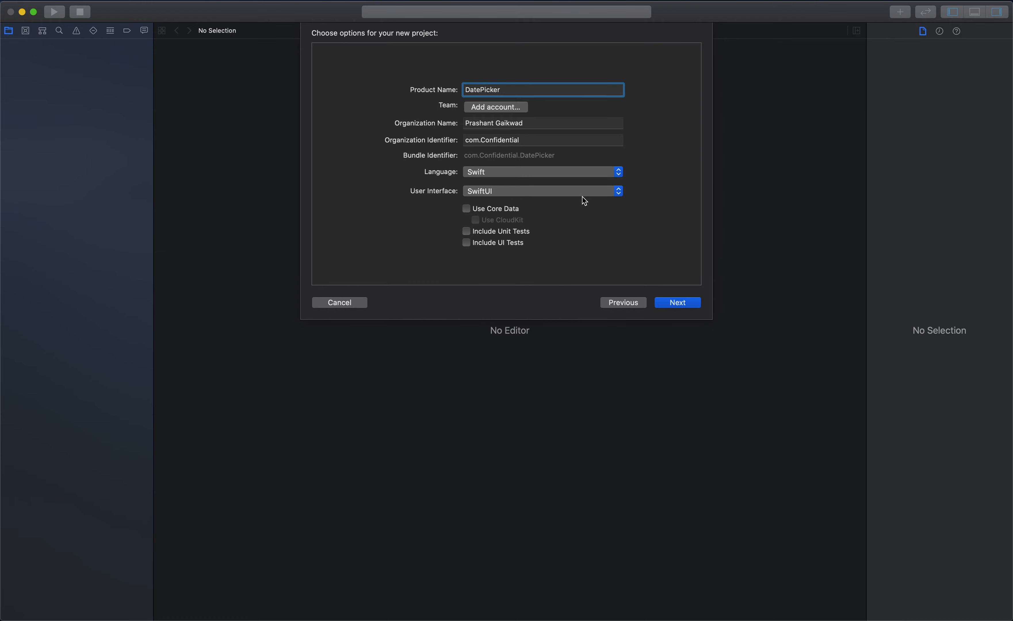
click(677, 303)
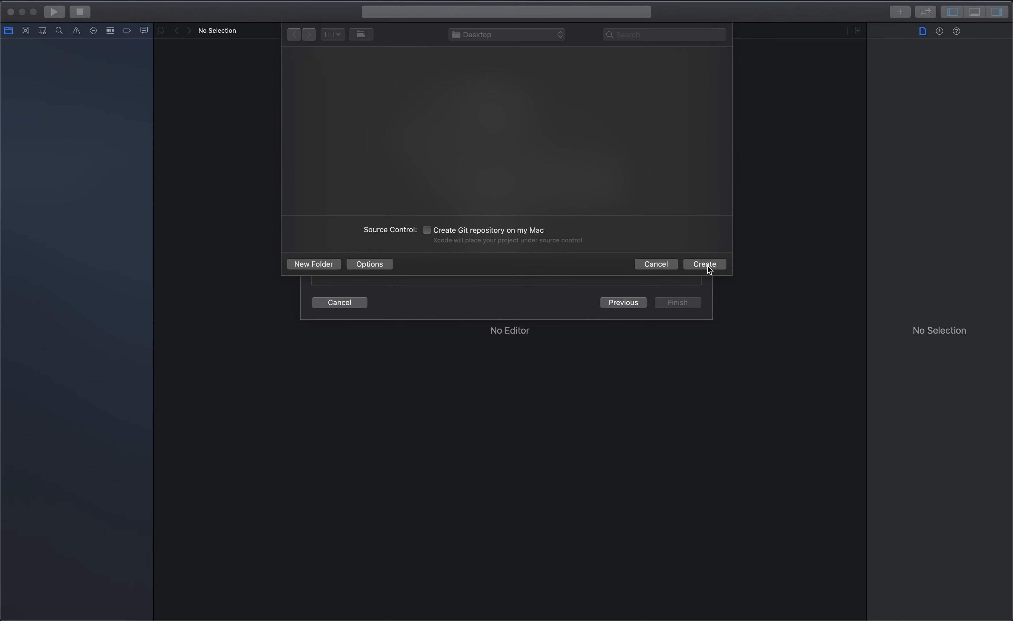
- Create the project on the Desktop, go into ContentView.swift and resume the canvas preview
click(705, 264)
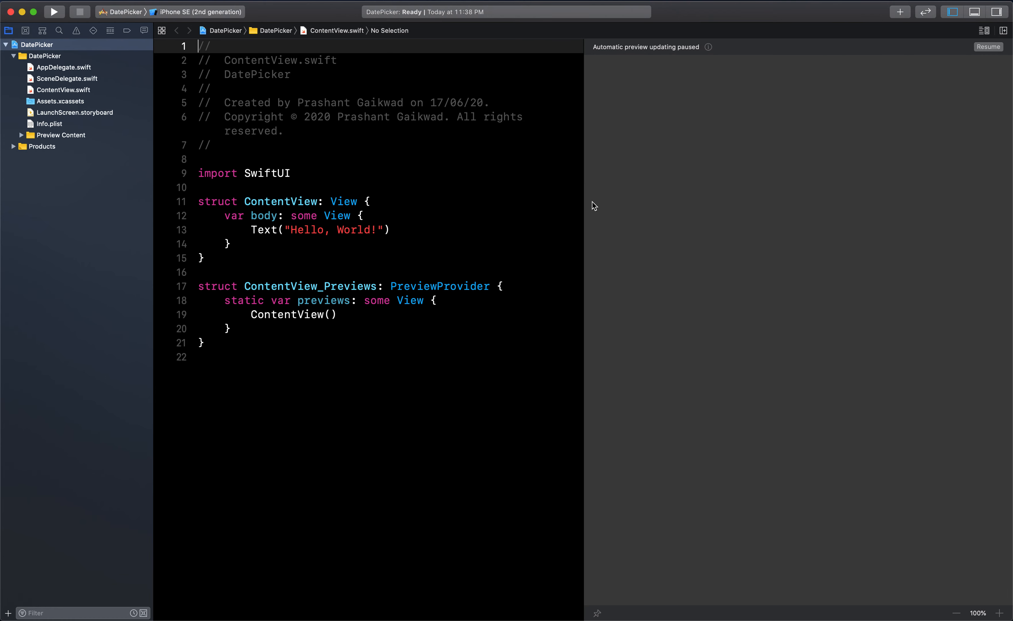
click(371, 201)
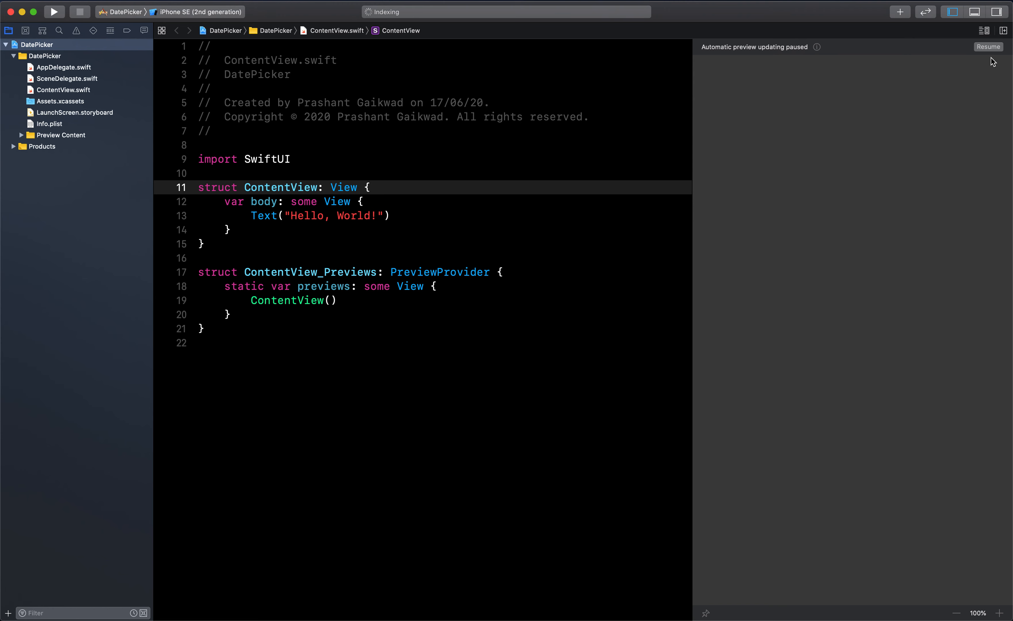
click(988, 46)
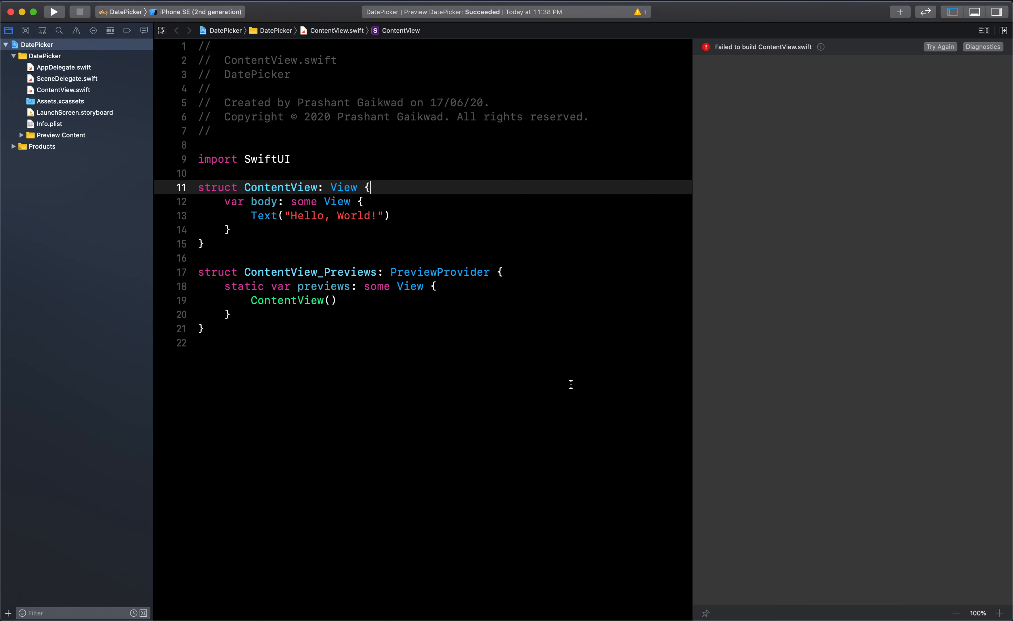
mouse_move(437, 225)
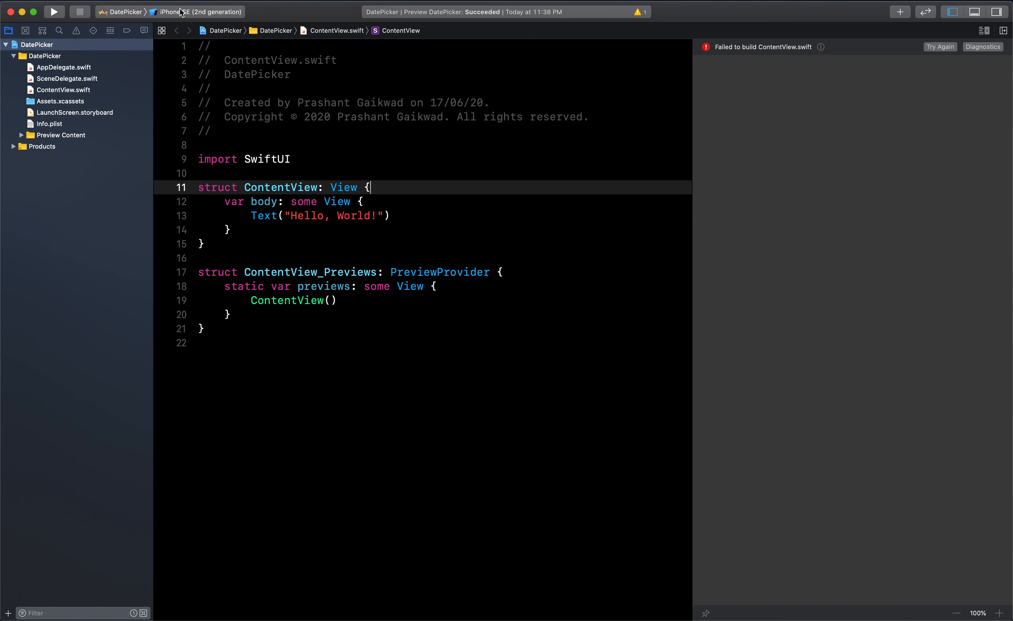
mouse_move(389, 189)
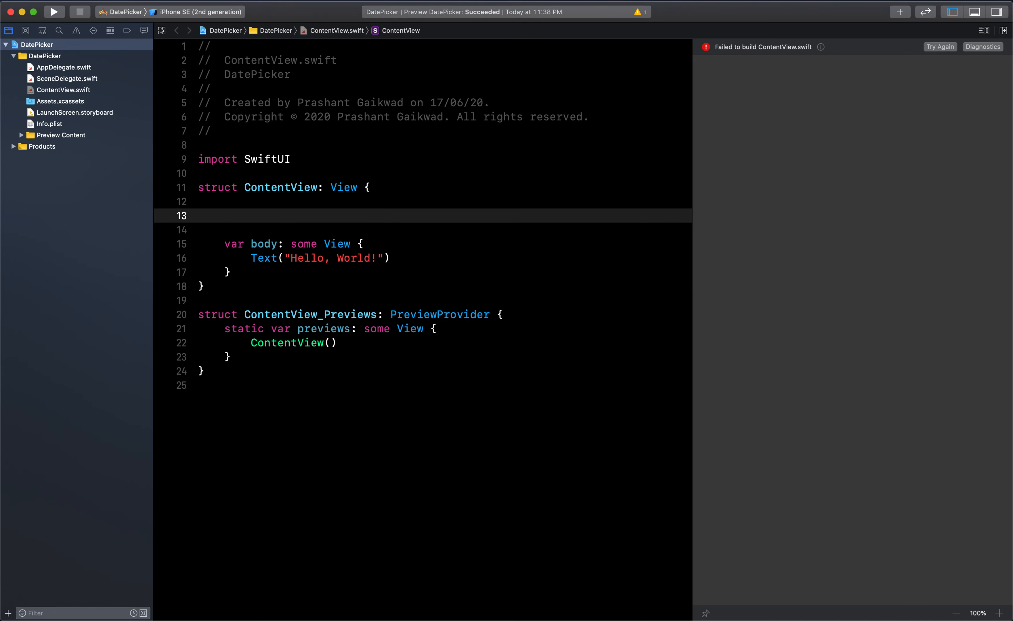
text(@State var)
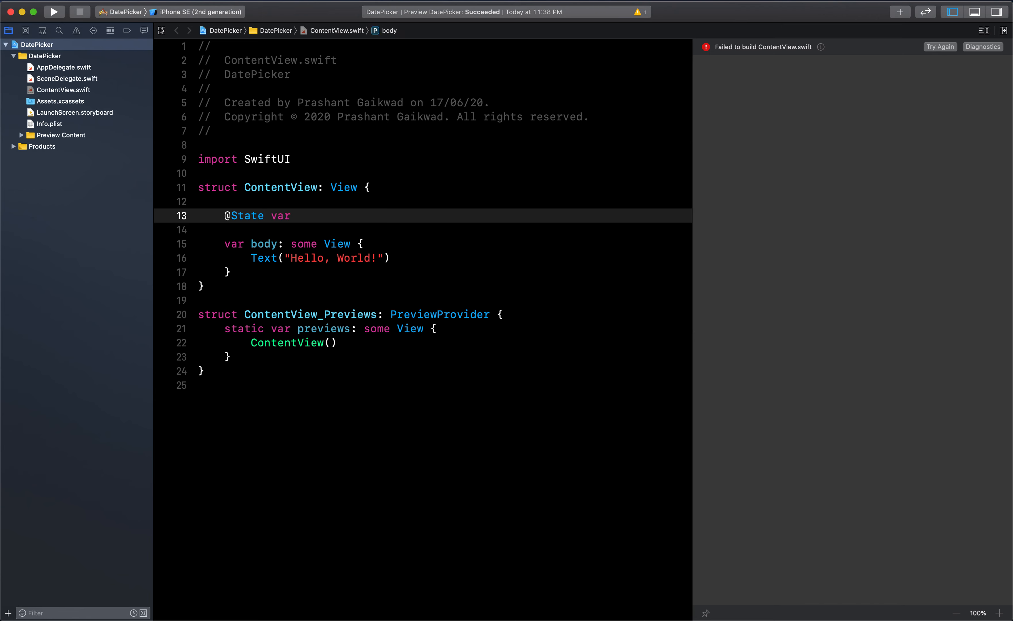
text(dateVal)
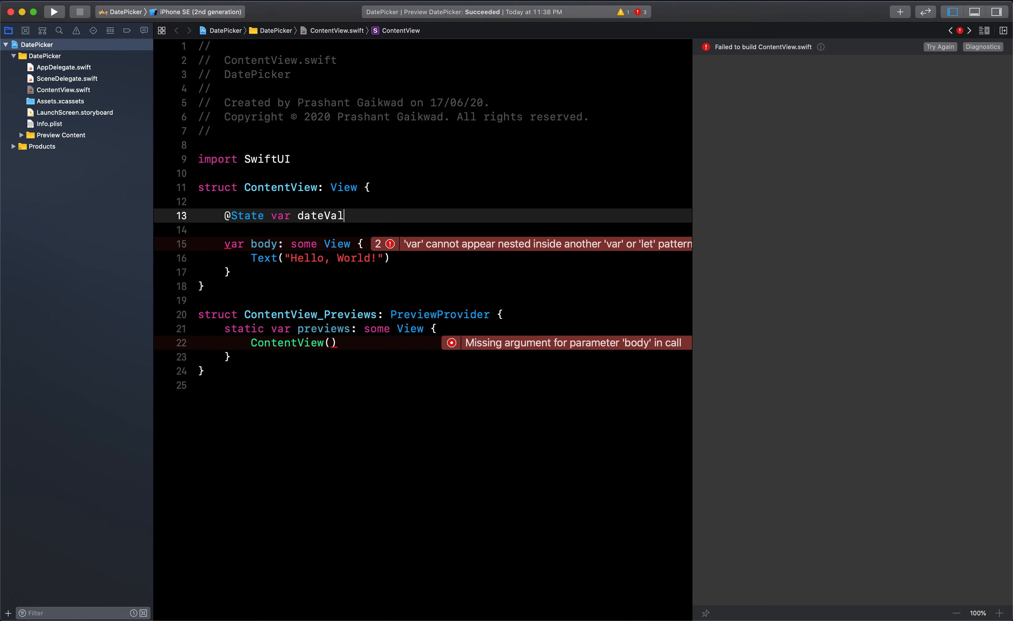
text(ue:)
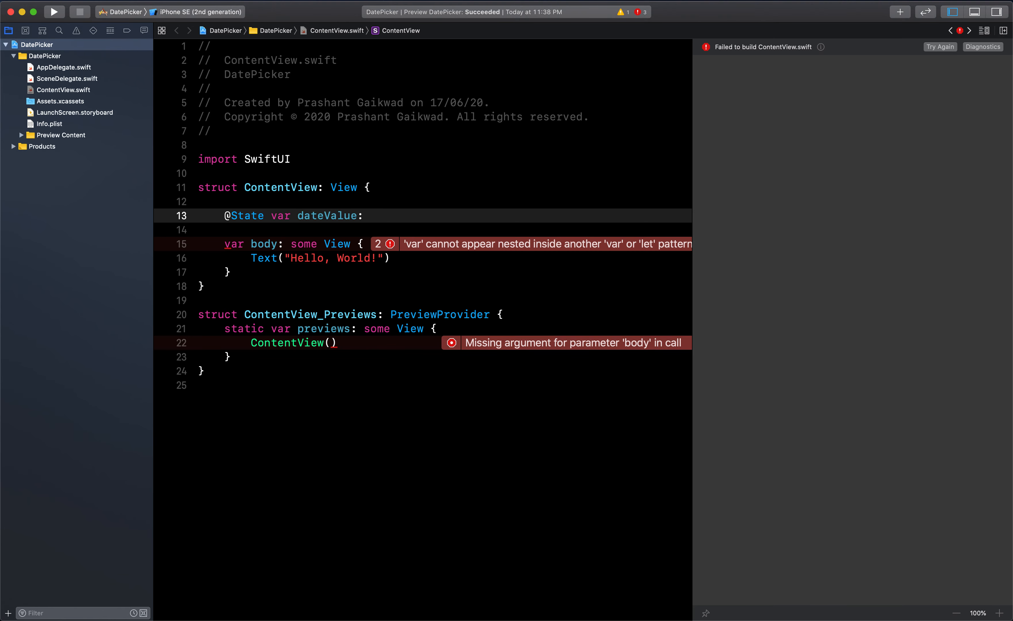
text(= Date()
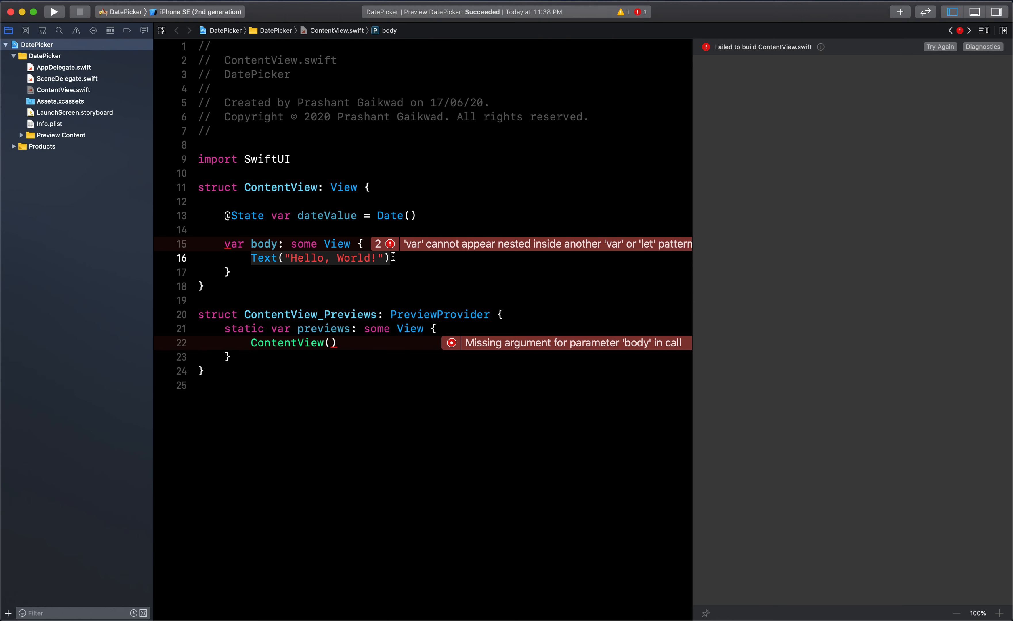
text(DatePicker)
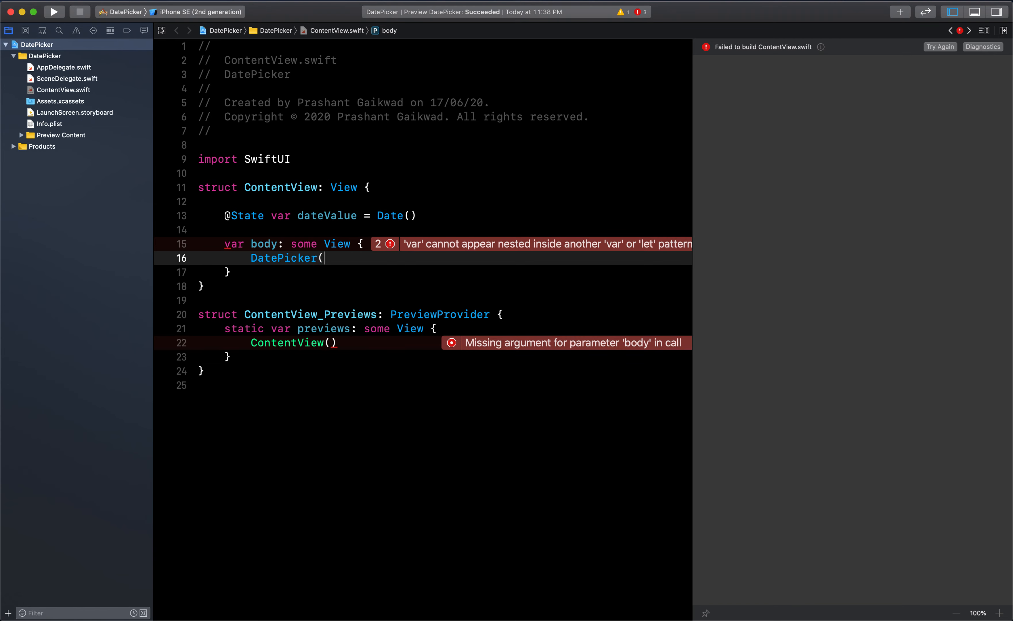
text(()
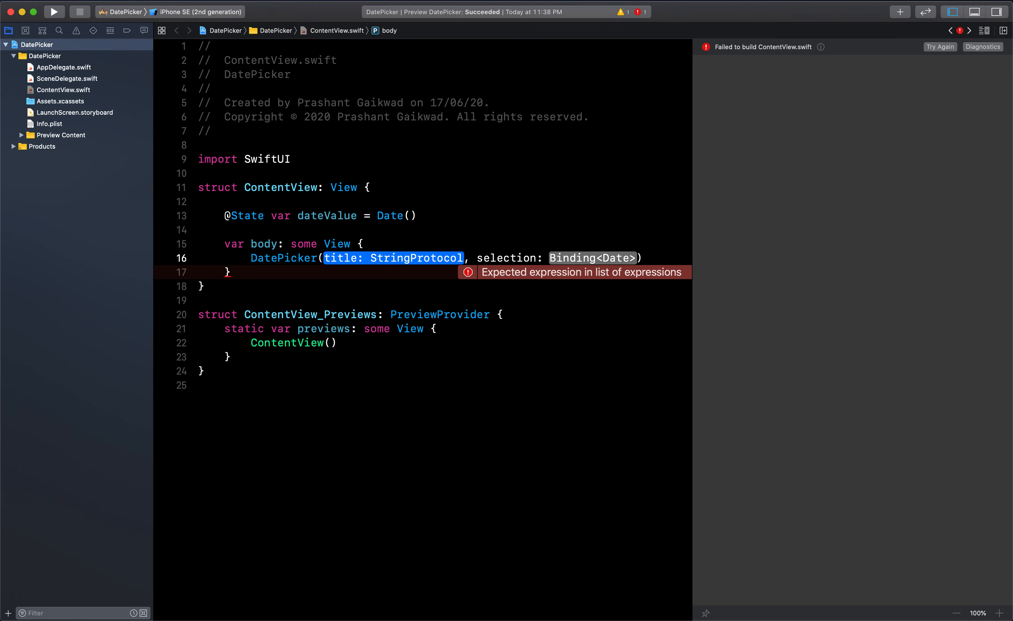
- Replace the Hello World text with DatePicker("Date Picker Title", selection: $dateValue)
text("")
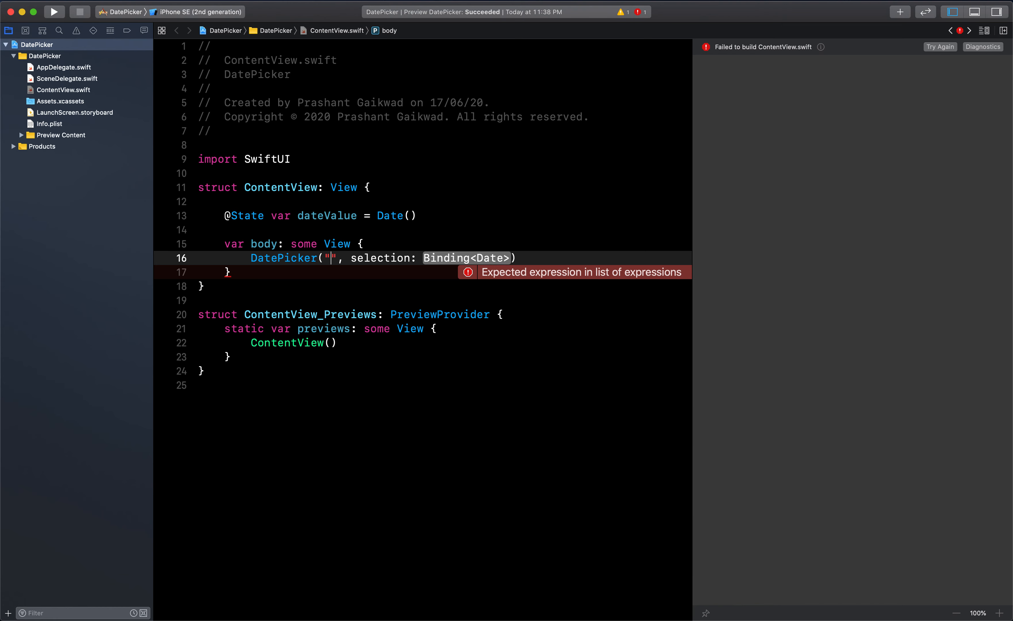
text(Date Picker Title)
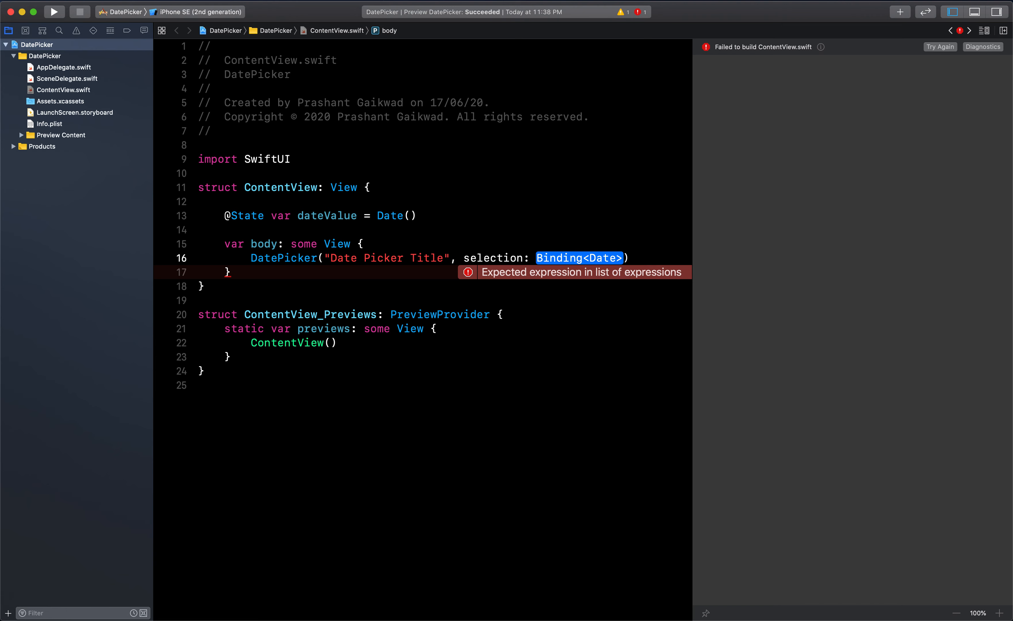
click(574, 259)
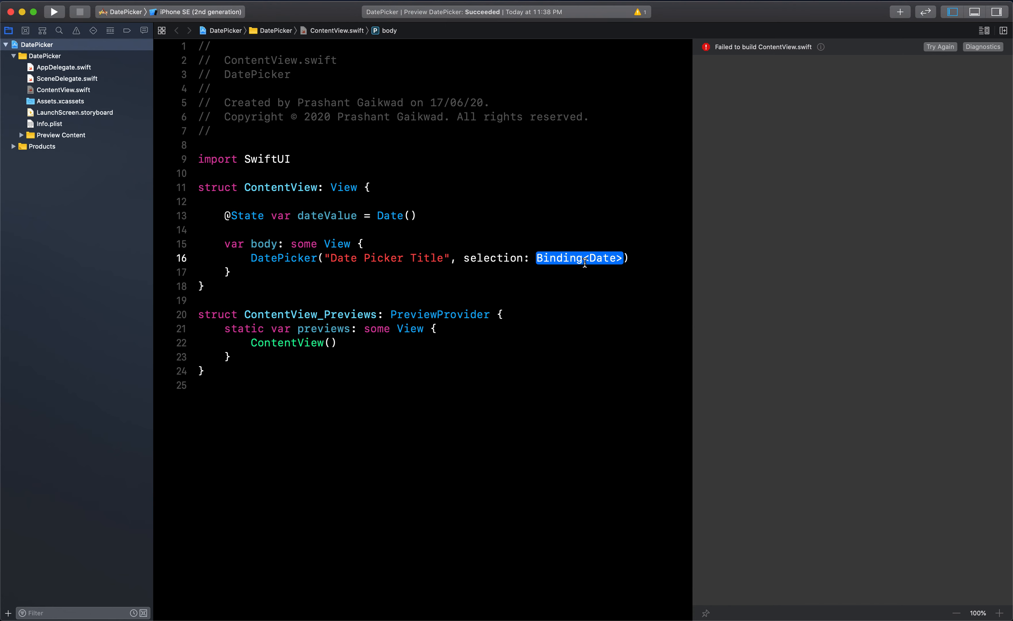
mouse_move(579, 326)
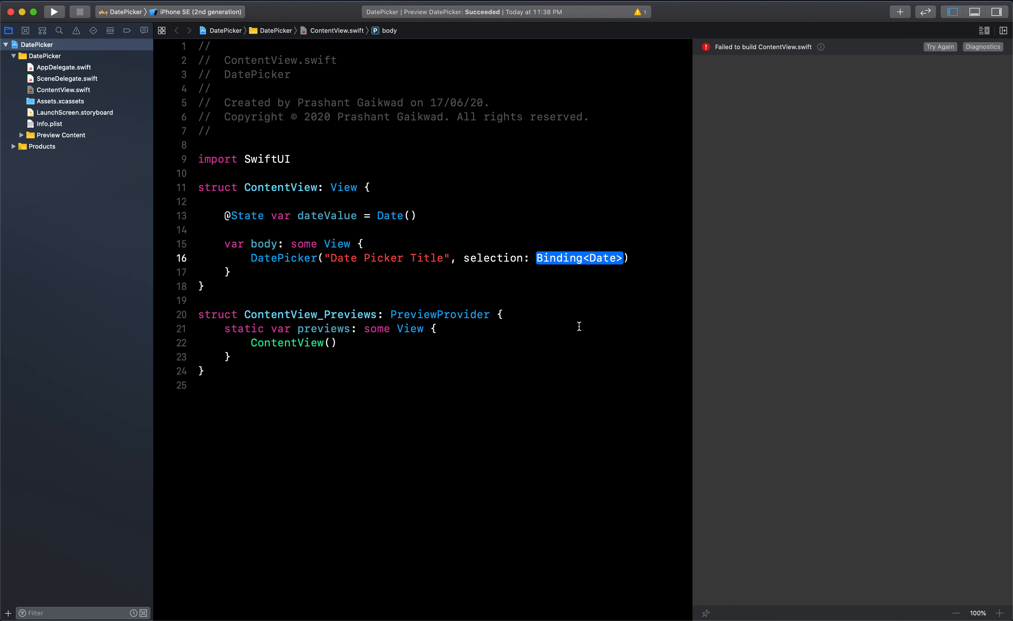
text($)
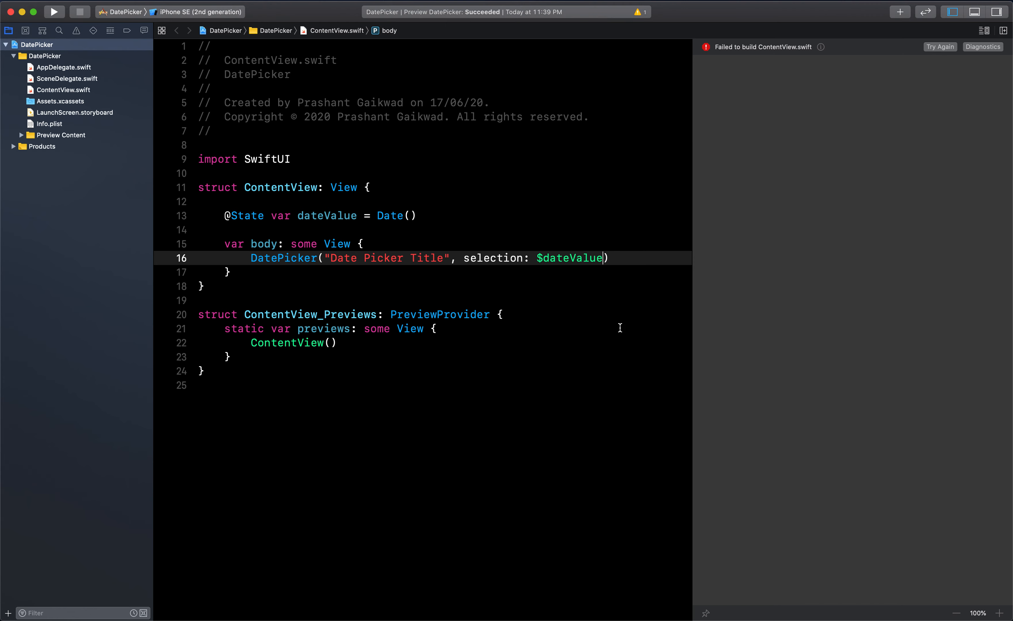
mouse_move(393, 178)
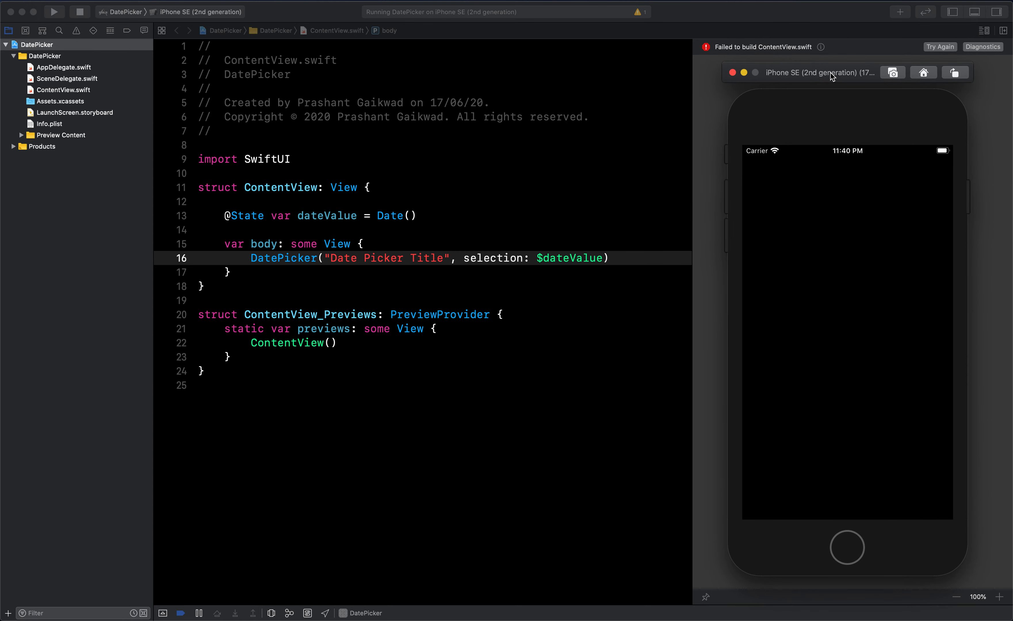
mouse_move(804, 289)
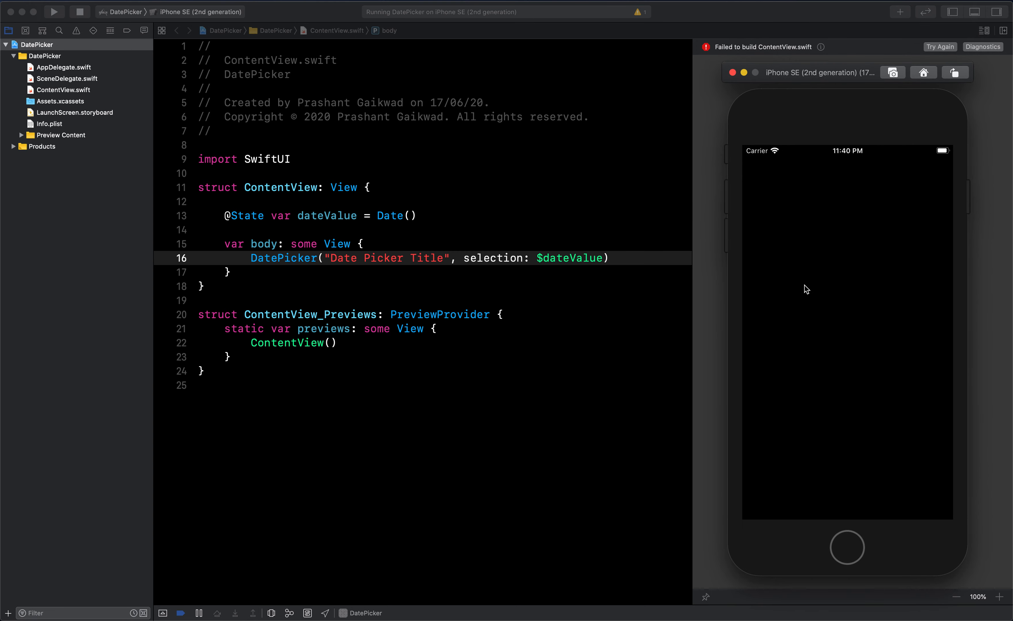
mouse_move(842, 370)
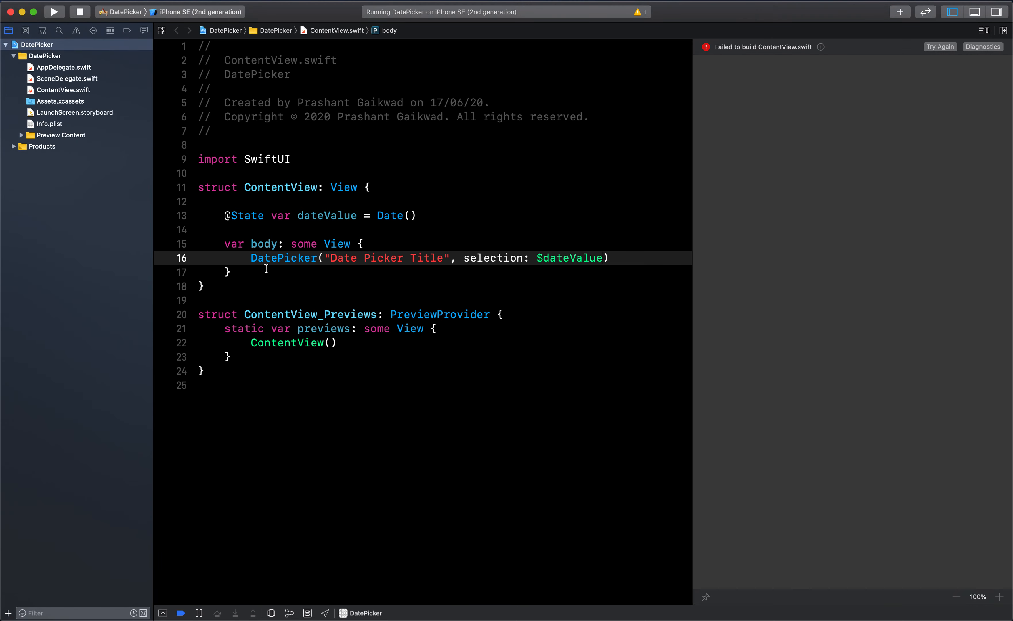
- Add a .padding() modifier to the DatePicker and rerun the app on the simulator
click(365, 244)
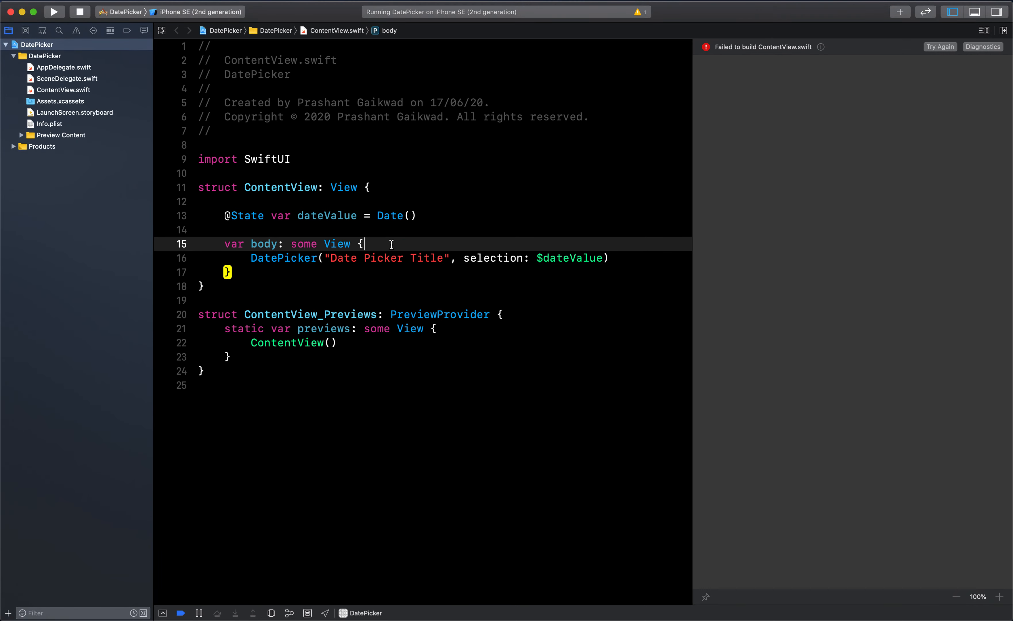
text(VStack {)
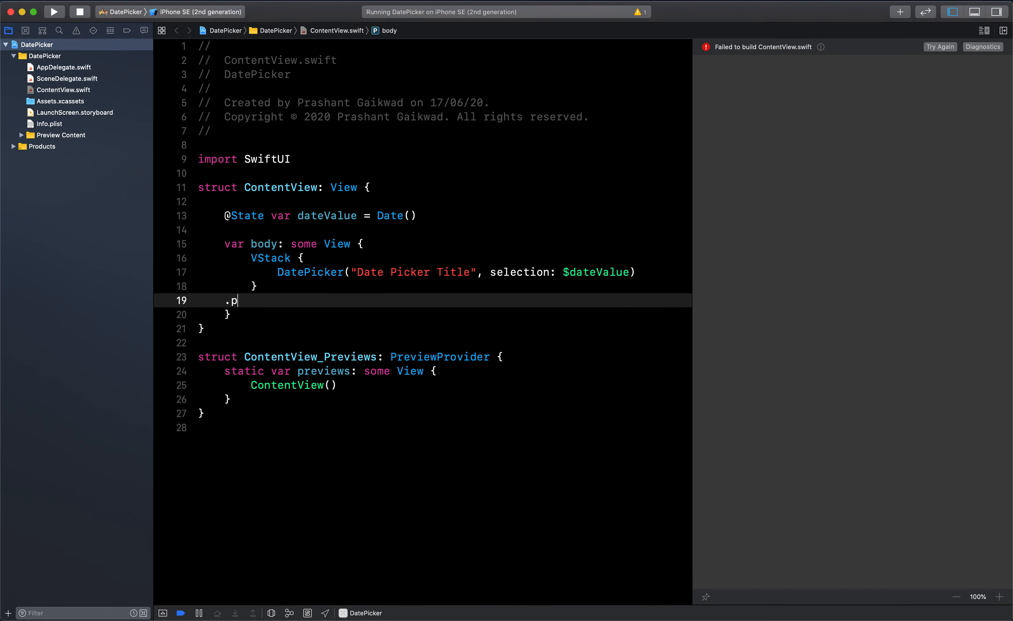
text(adding())
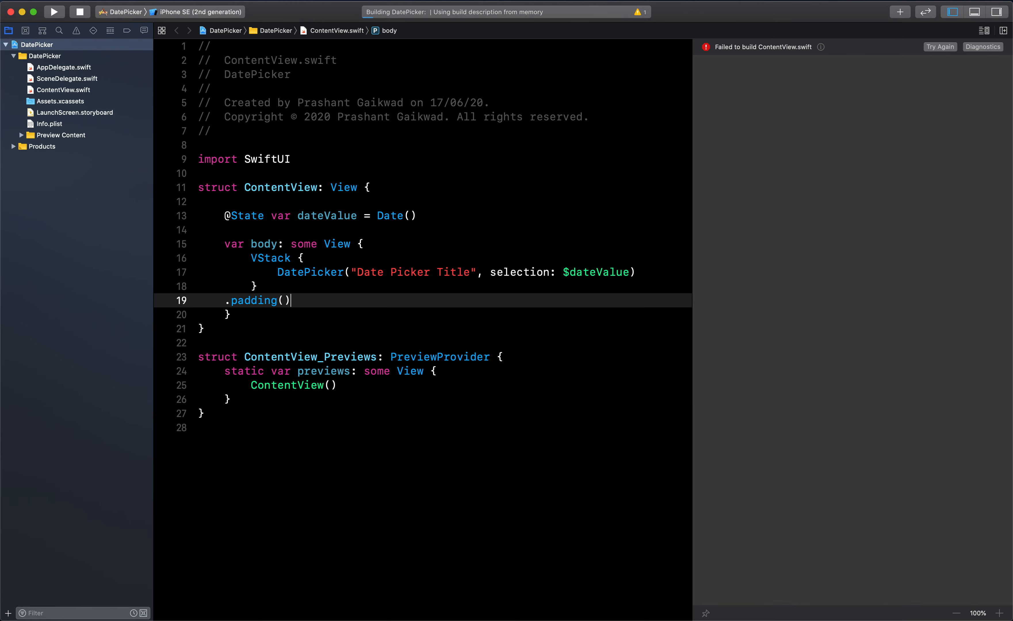
click(54, 11)
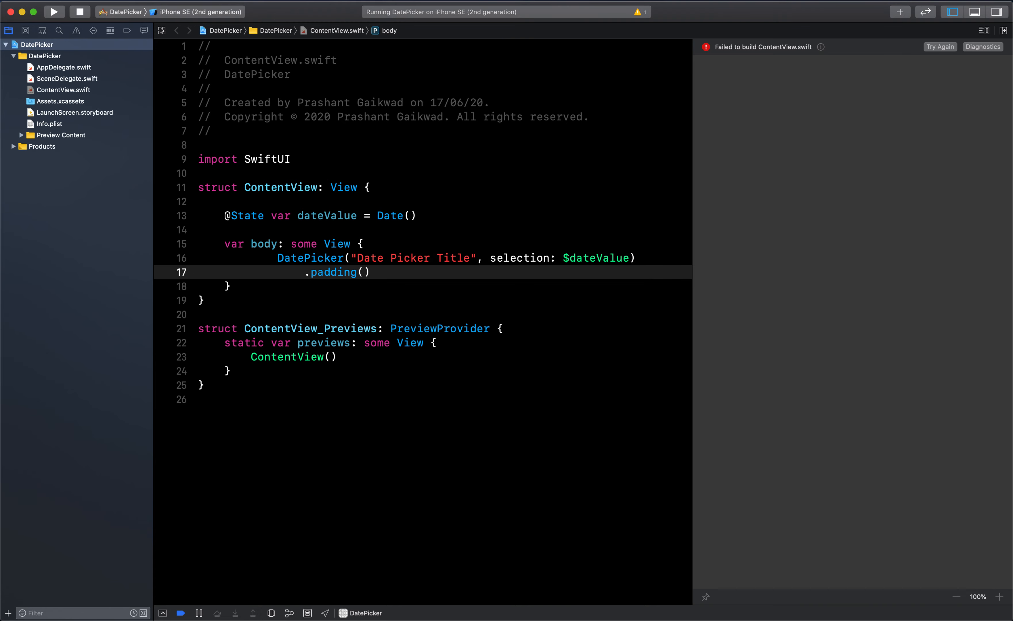
- Run the app to see the wheel picker with its title squeezed vertically on the iPhone SE simulator
click(54, 11)
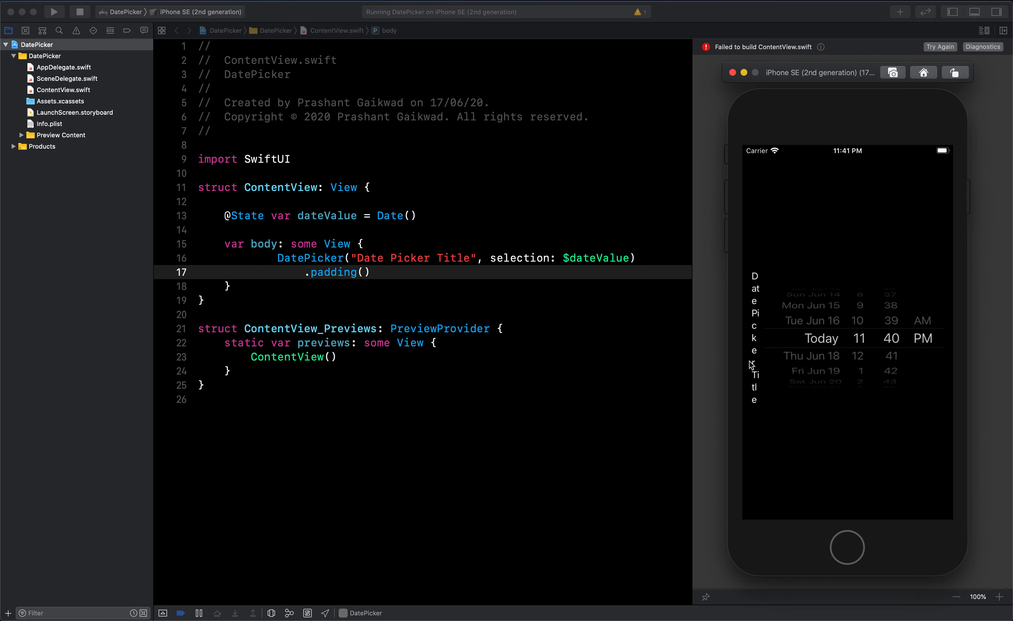
mouse_move(766, 303)
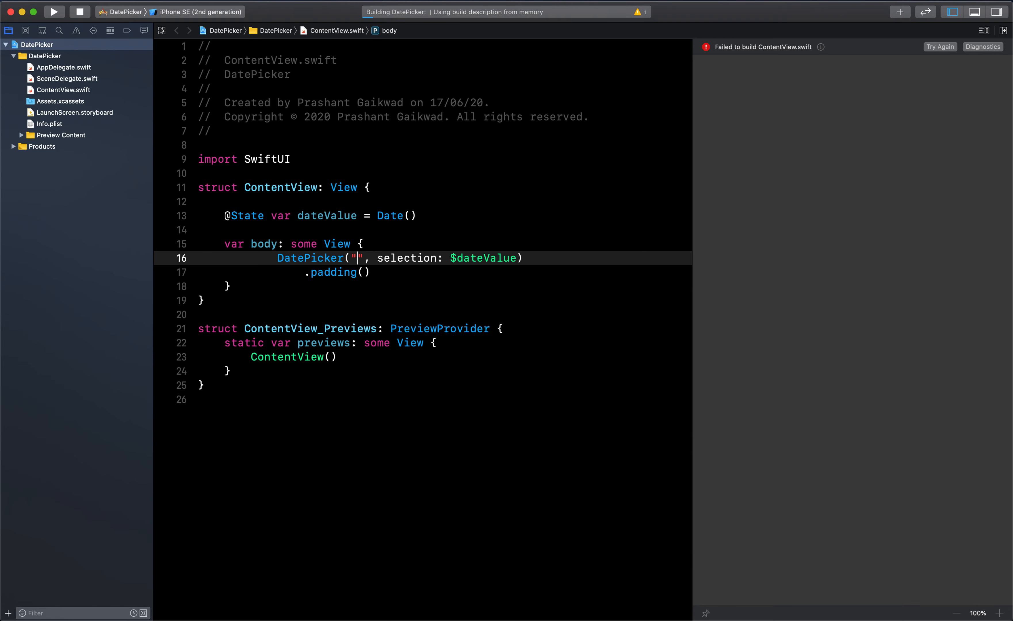
- Add .labelsHidden() above .padding() and rerun so only the centered date wheel shows
click(54, 11)
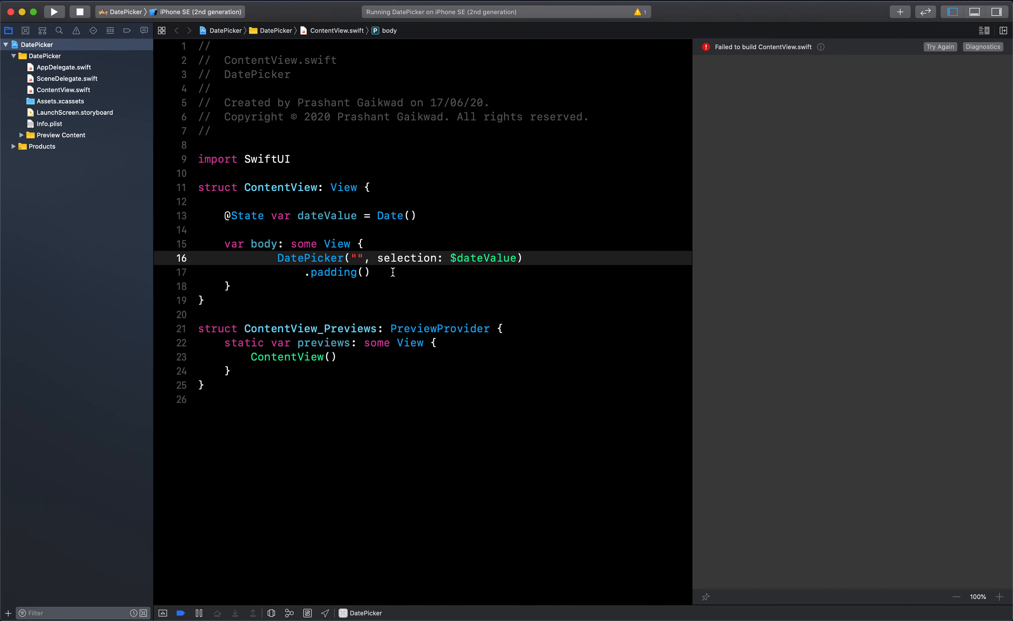
click(542, 258)
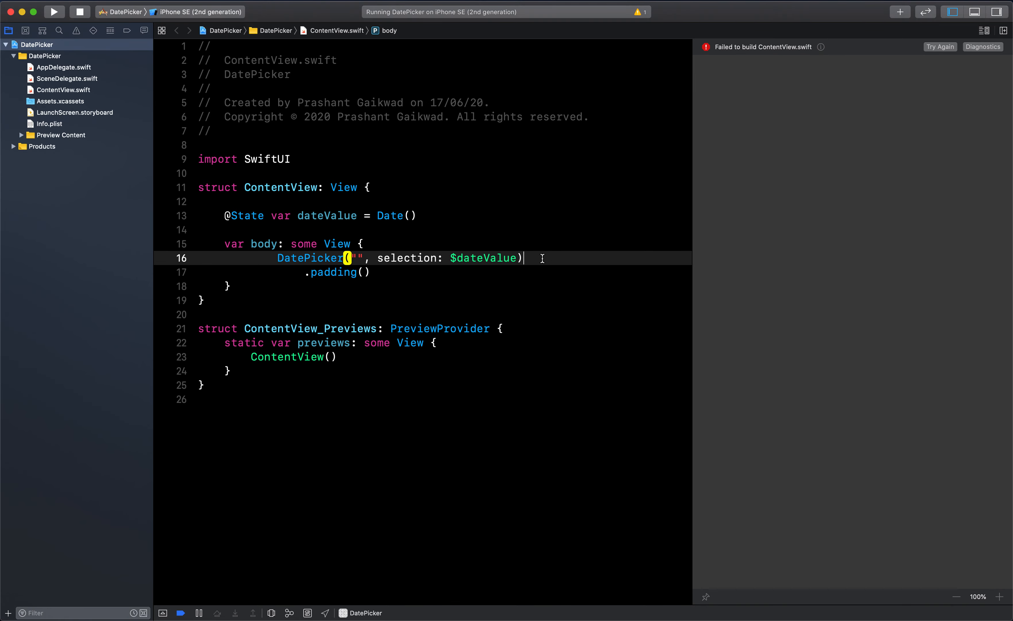
text(.labelsHidden()
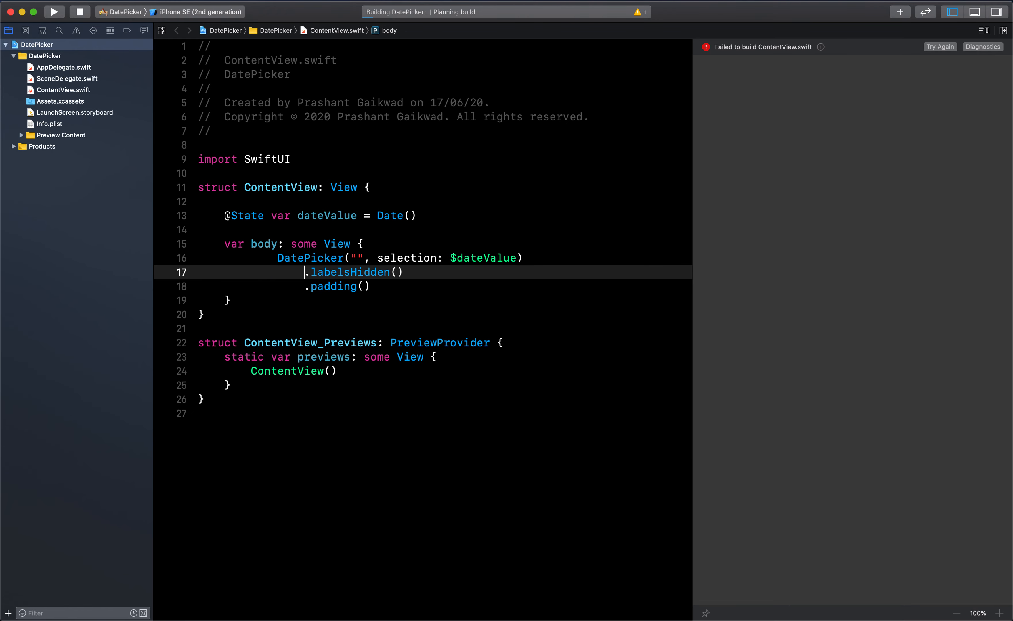
click(55, 10)
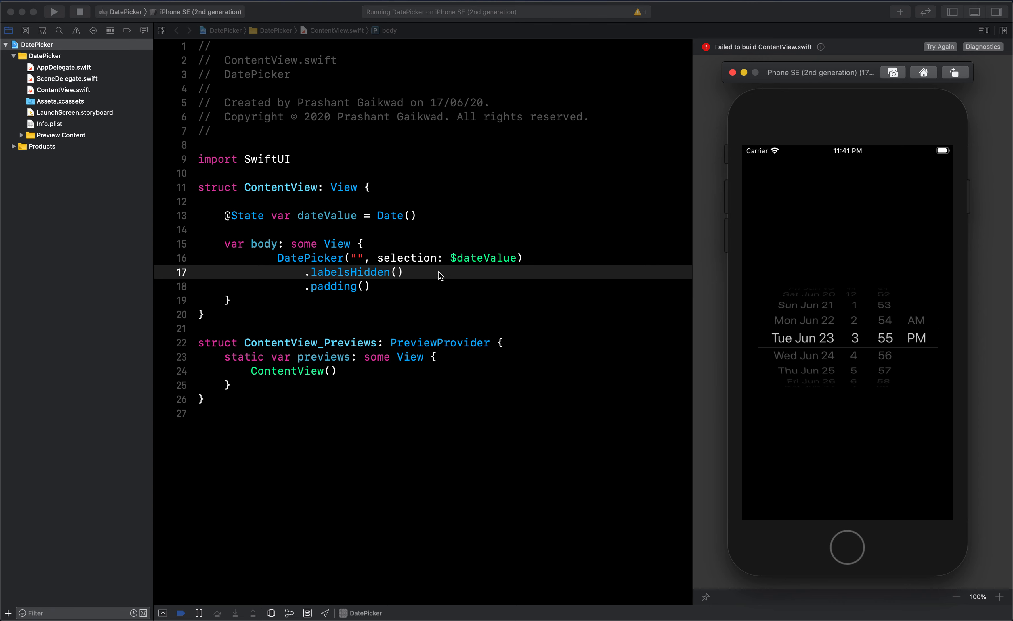
mouse_move(485, 263)
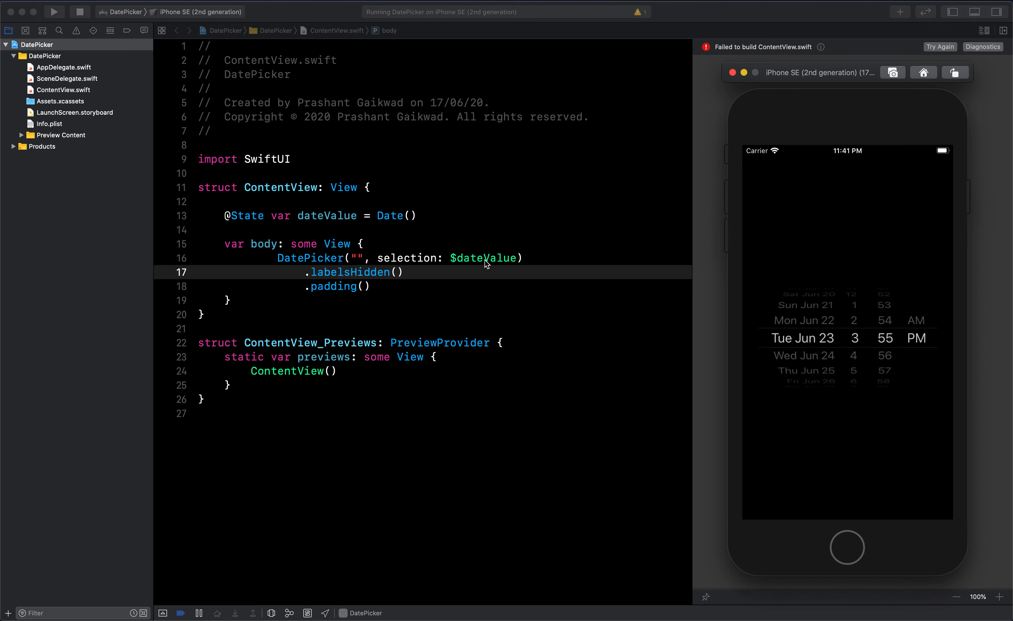
mouse_move(542, 290)
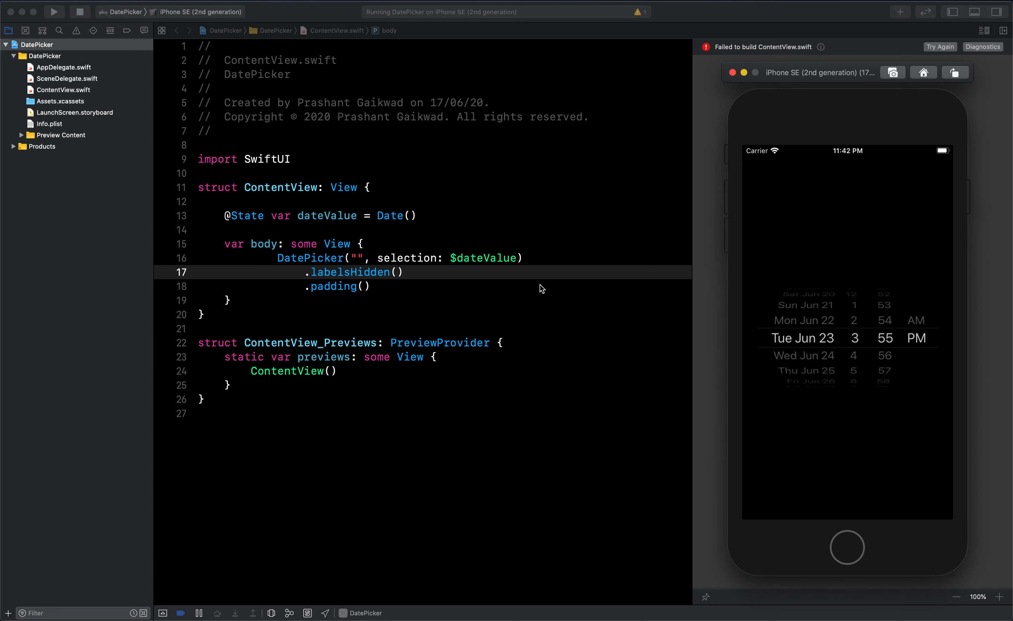
mouse_move(811, 374)
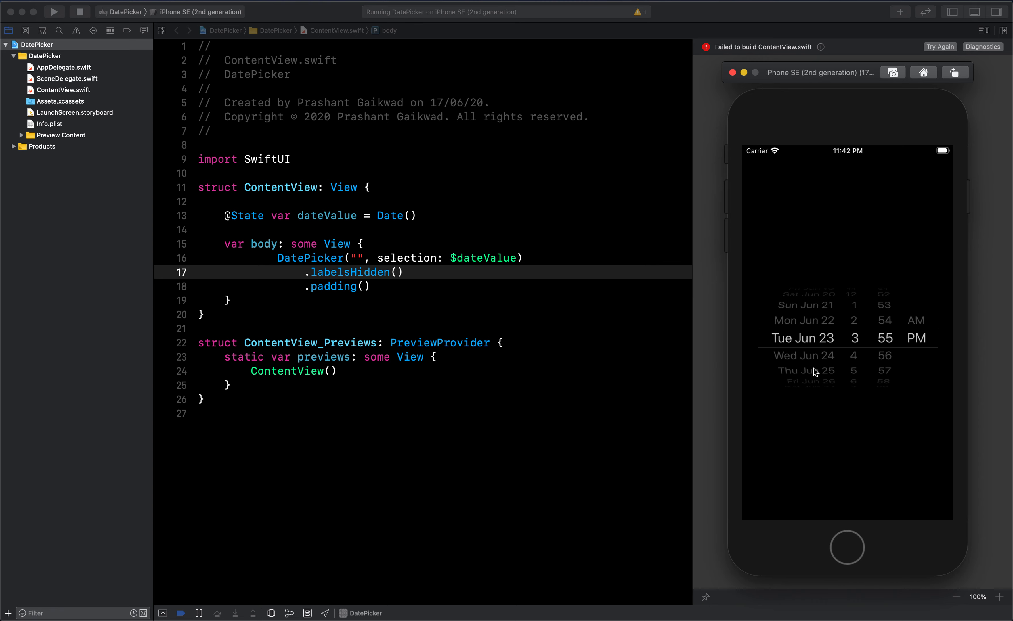
mouse_move(850, 342)
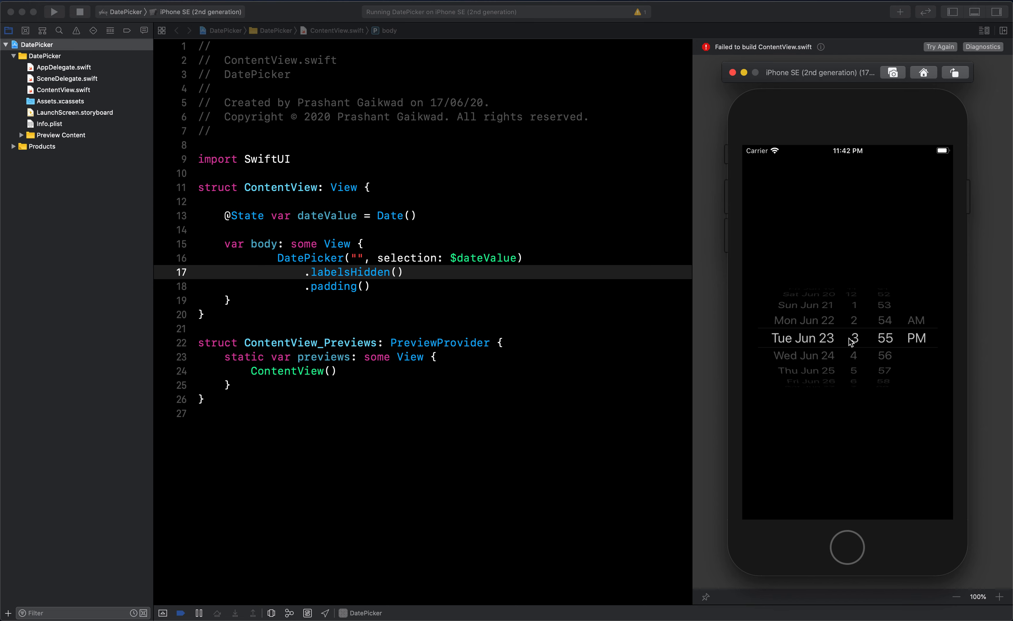
mouse_move(868, 372)
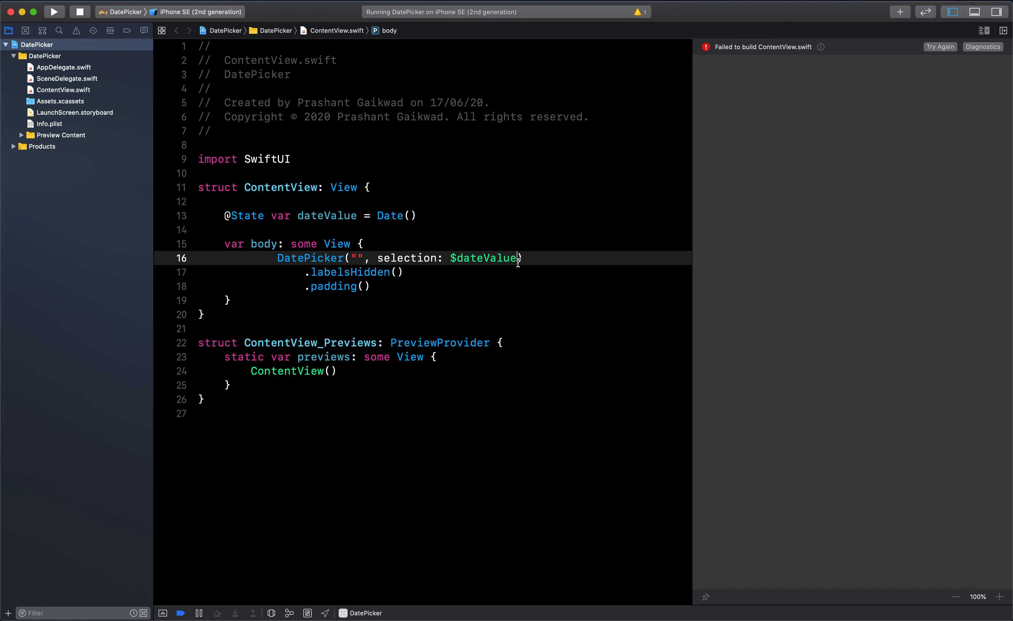
- Set displayedComponents to .hourAndMinute and rerun to get an hour/minute/AM-PM wheel
text(,displayedComponents: .date)
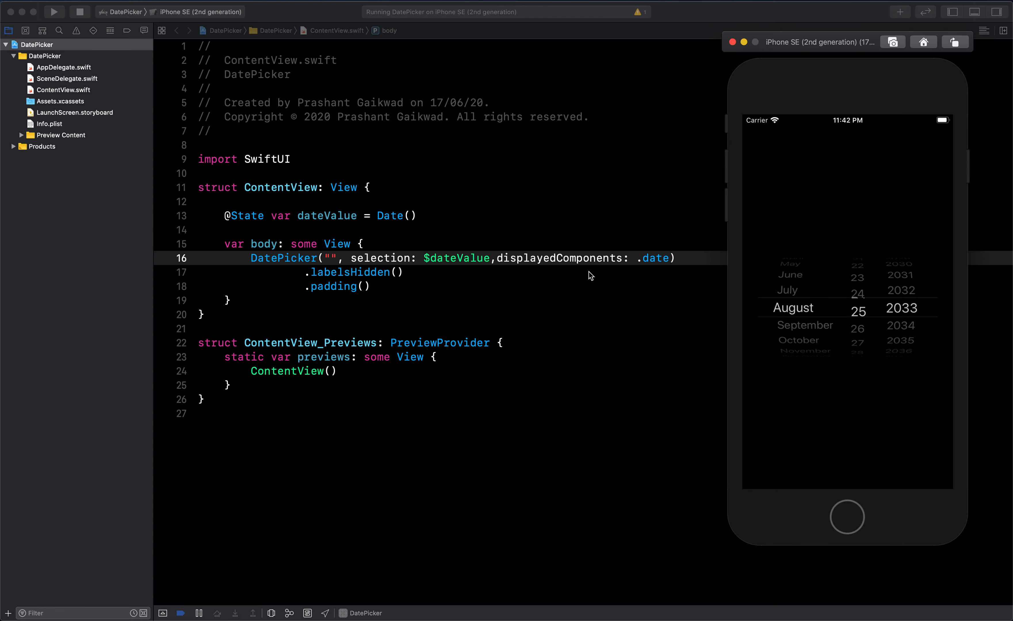
text(ho)
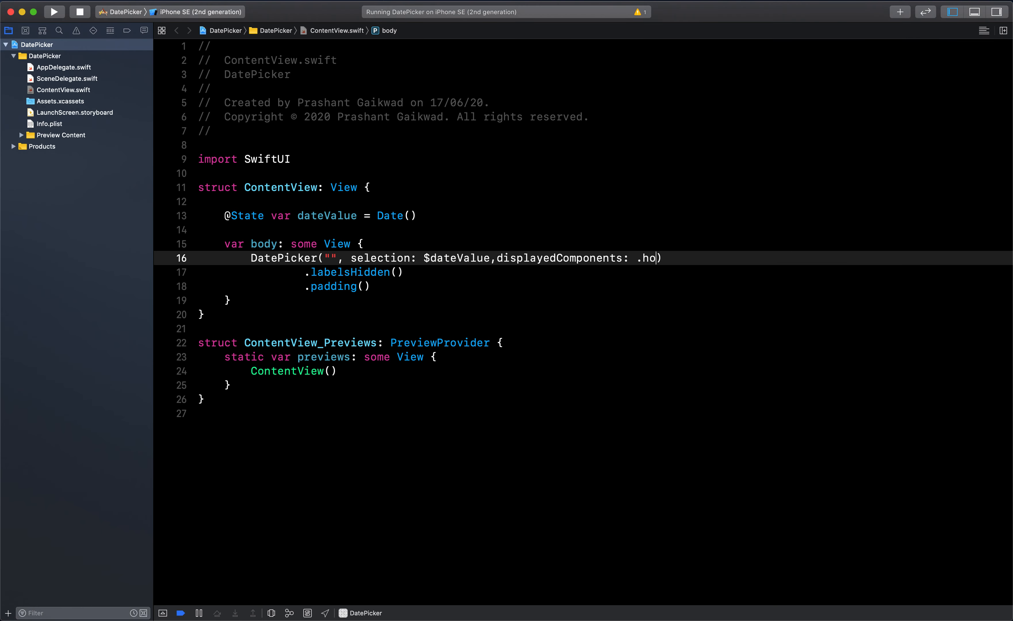
text(urAndMinute)
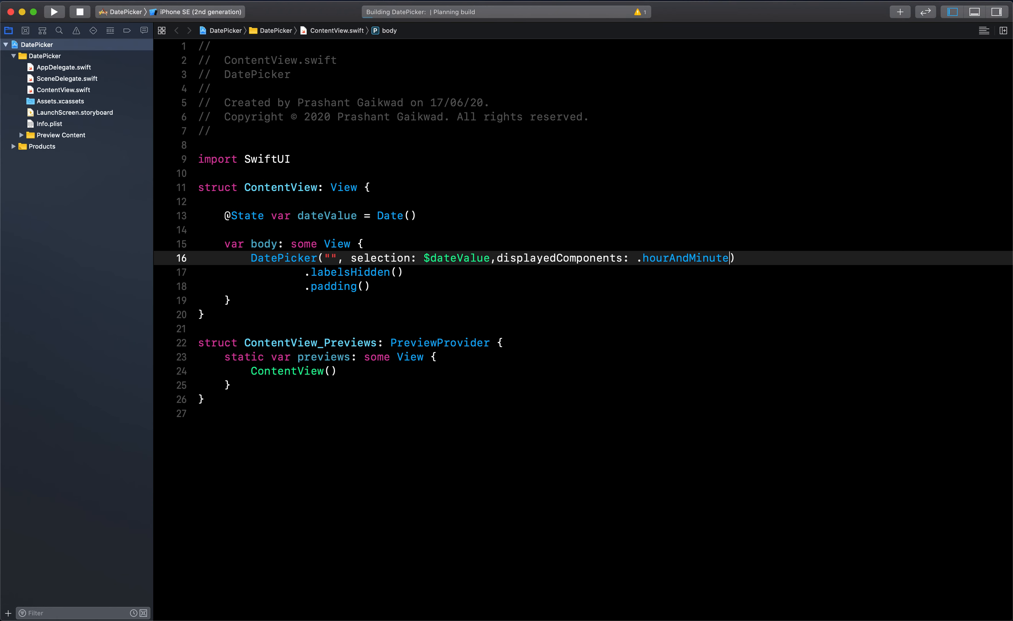
click(54, 12)
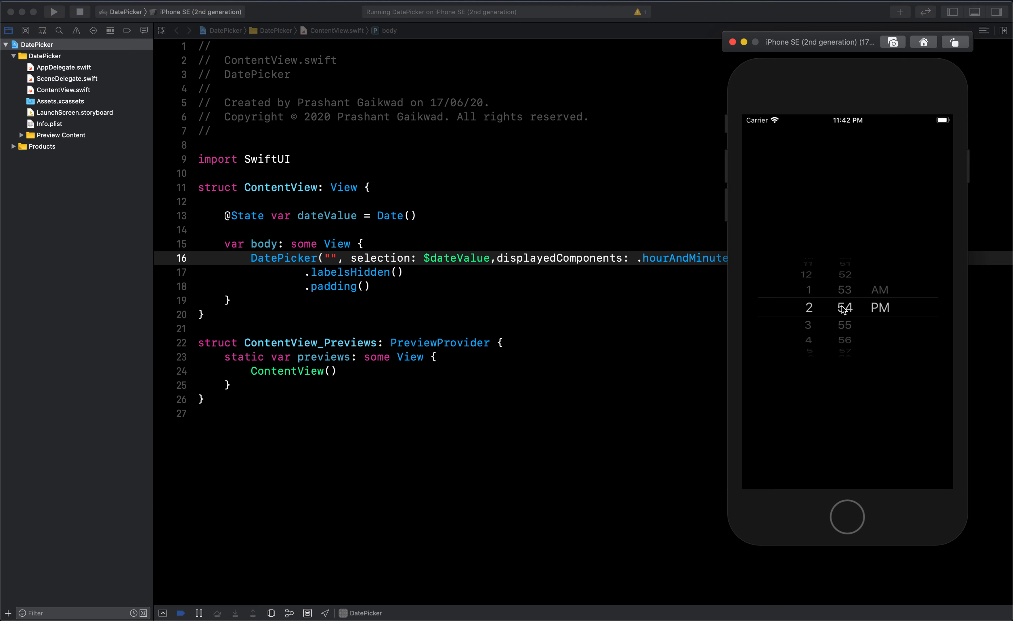
mouse_move(652, 329)
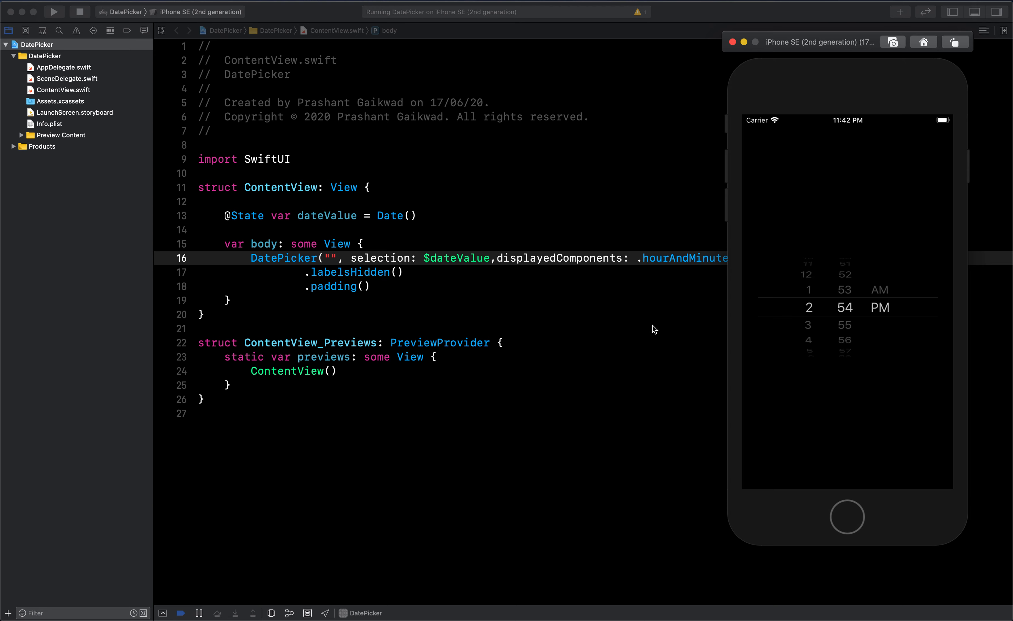
mouse_move(543, 284)
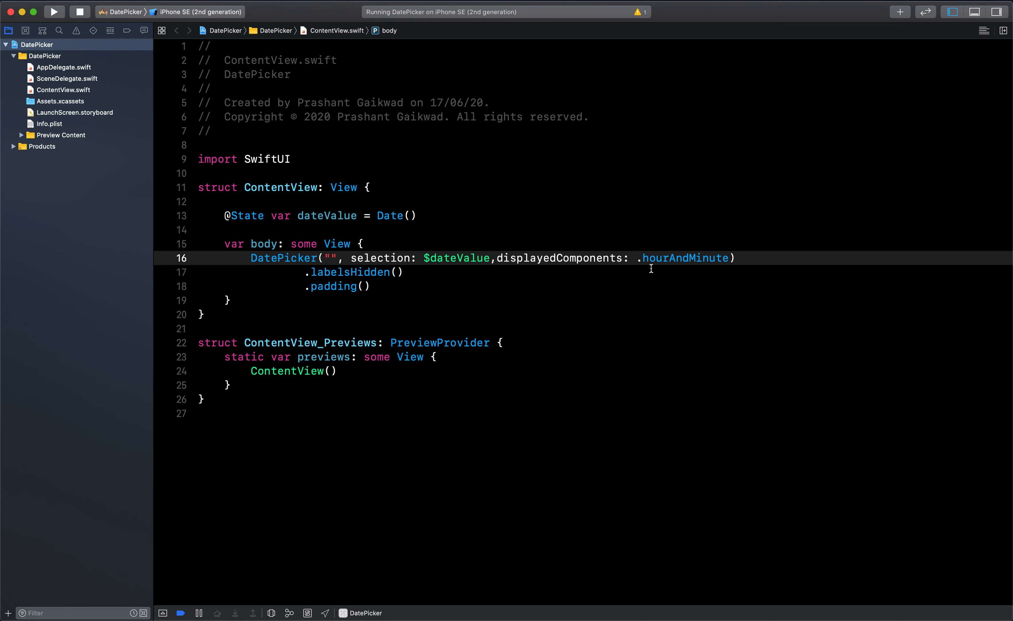
- Wrap the DatePicker and its modifiers inside a Form { } in the body
click(729, 258)
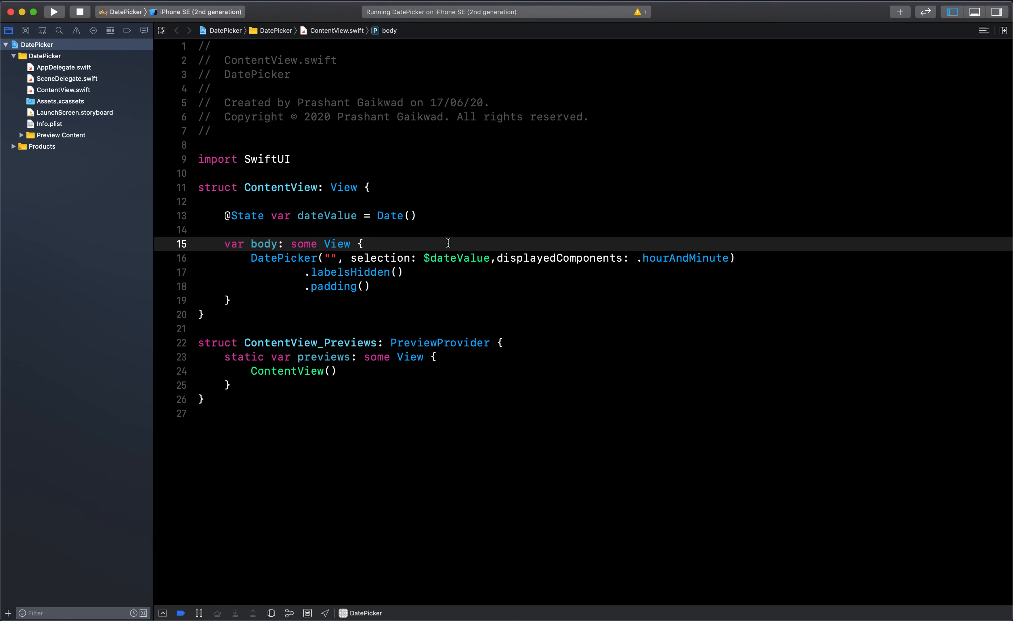
text(FO)
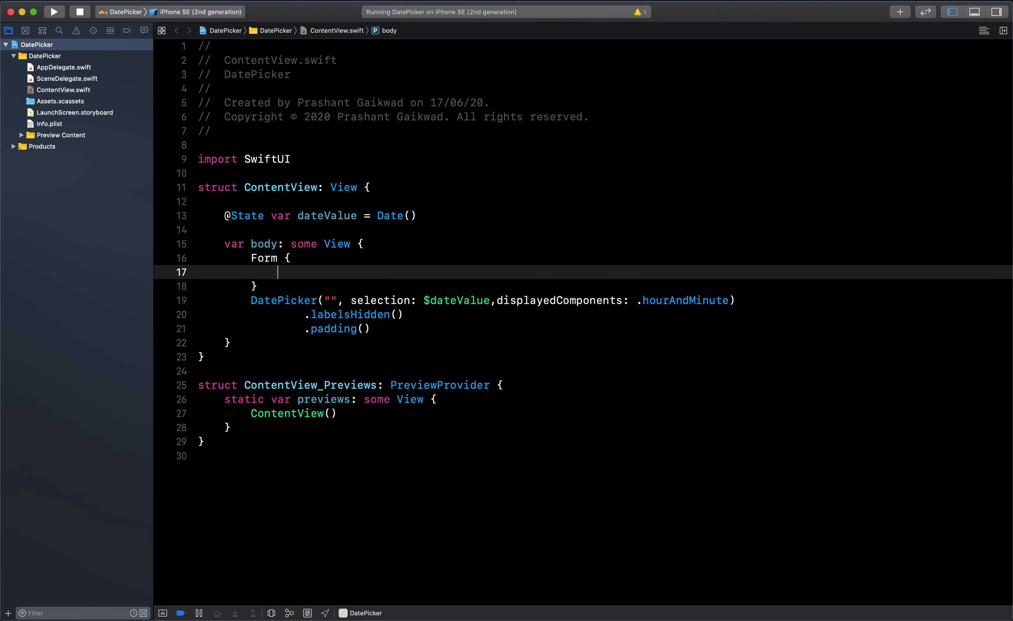
drag(251, 300, 370, 328)
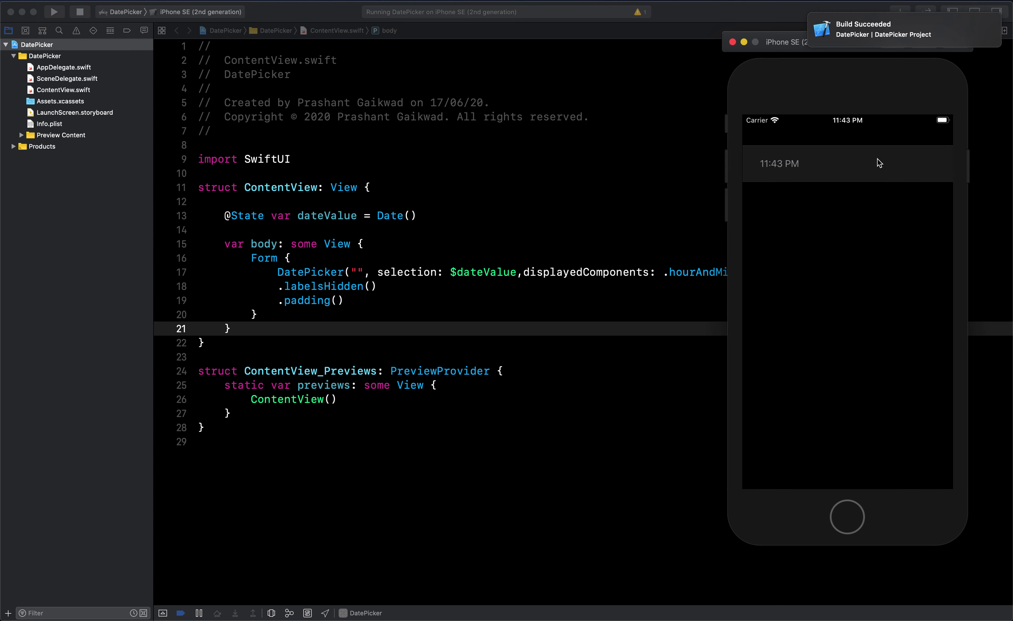
mouse_move(869, 163)
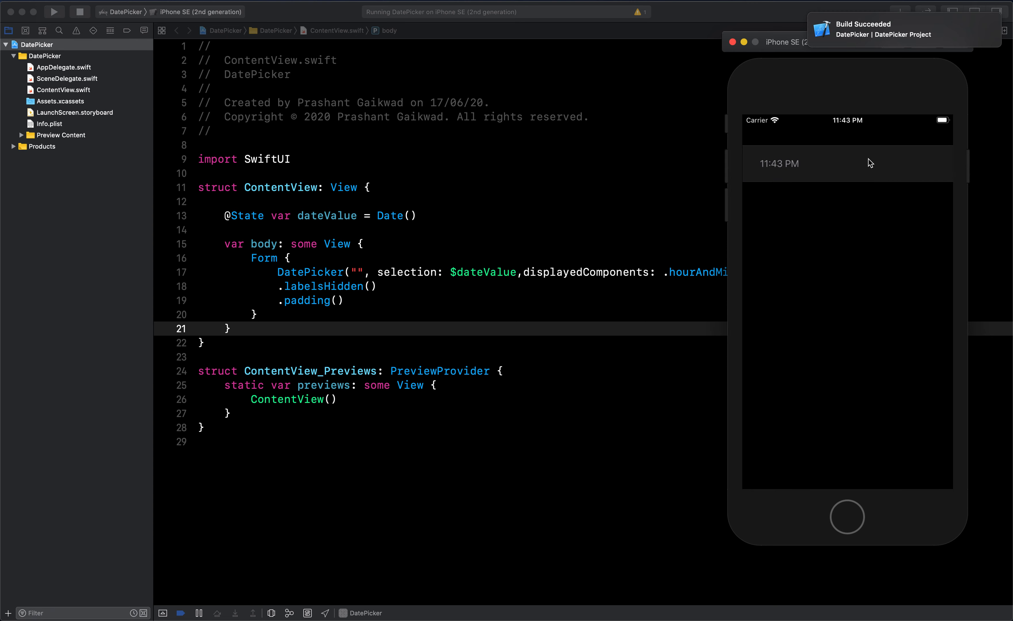
- Tap the compact time row in the simulator to expand its hour-minute wheel, then collapse it
click(779, 164)
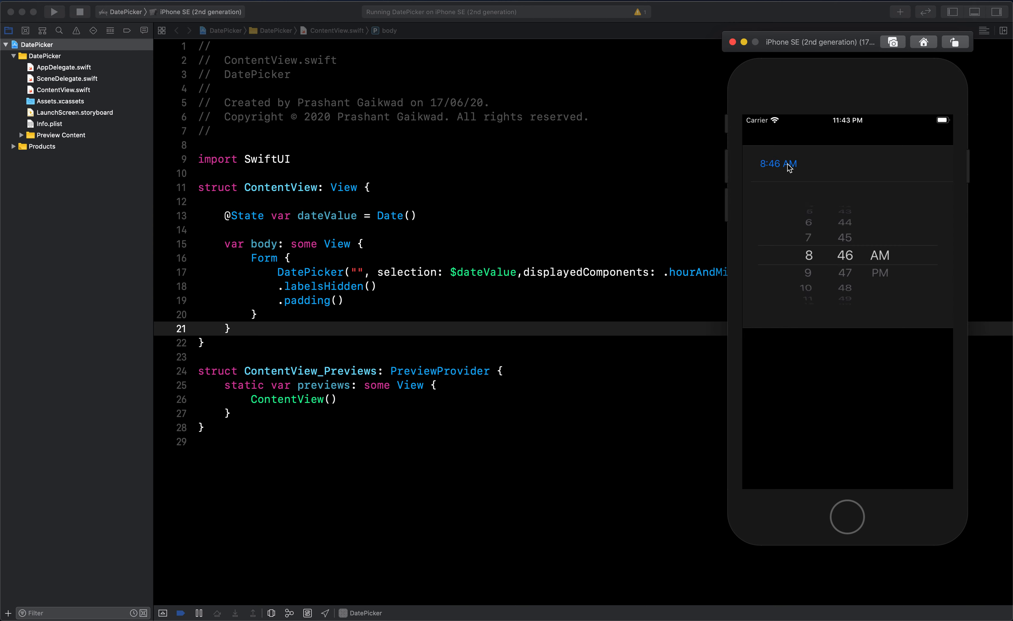
mouse_move(823, 171)
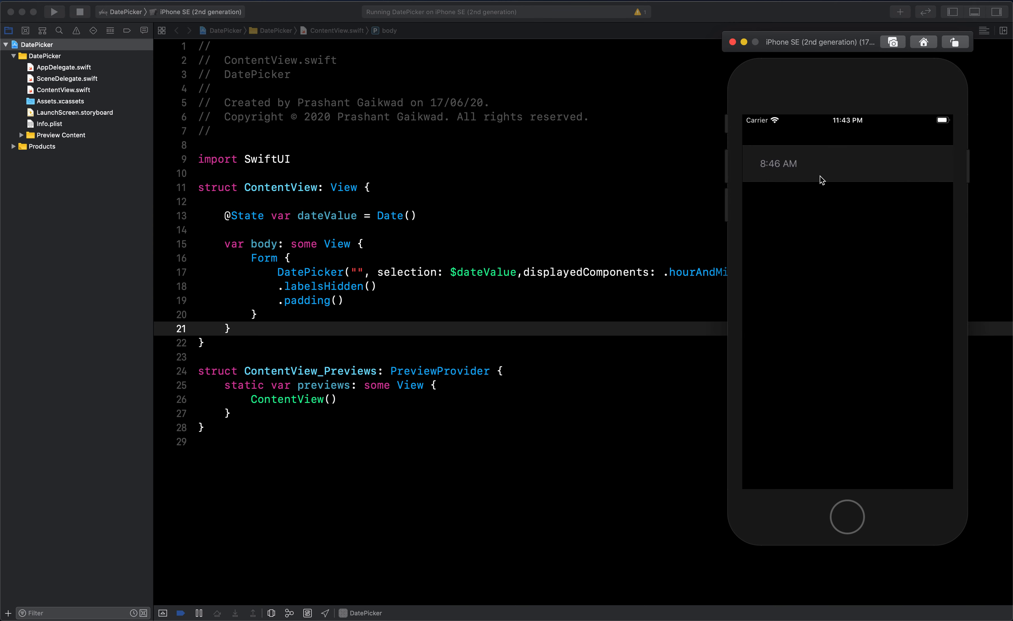
mouse_move(503, 250)
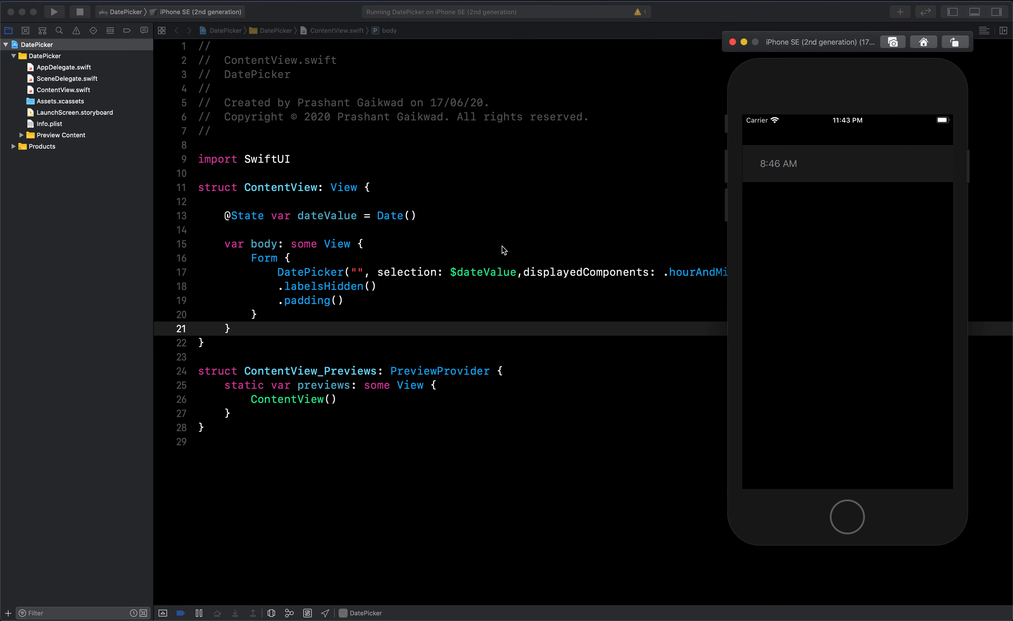
mouse_move(267, 339)
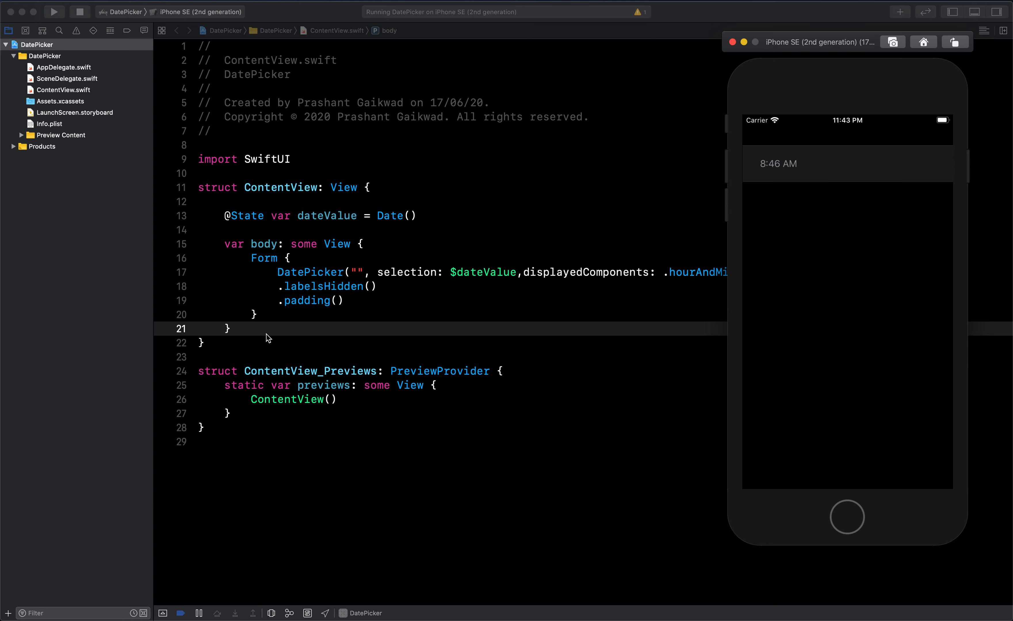
click(779, 164)
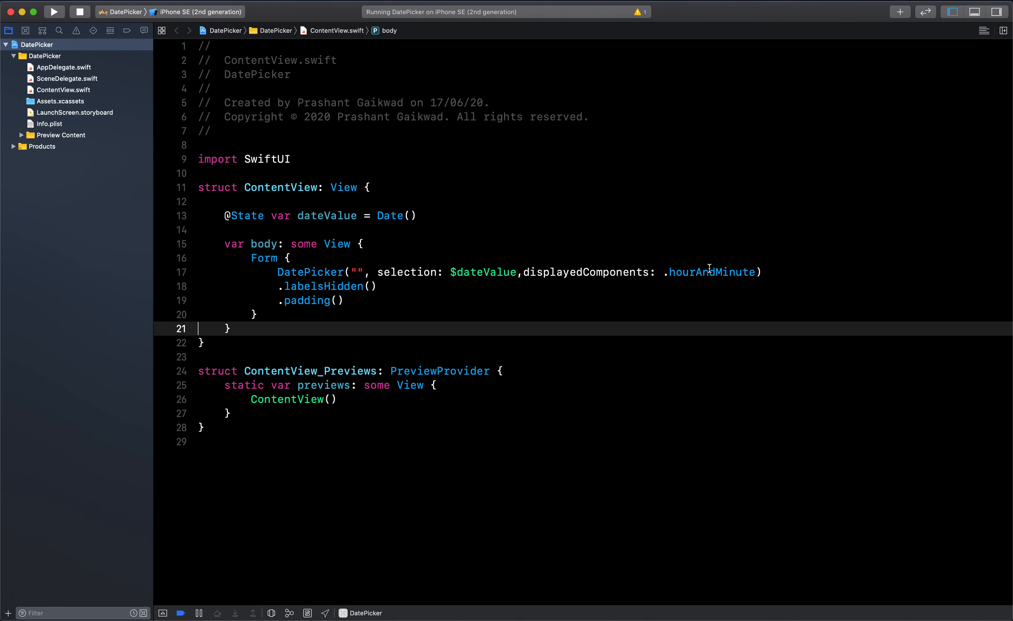
- Add let startDate = Date() on a new line above the body
double_click(556, 272)
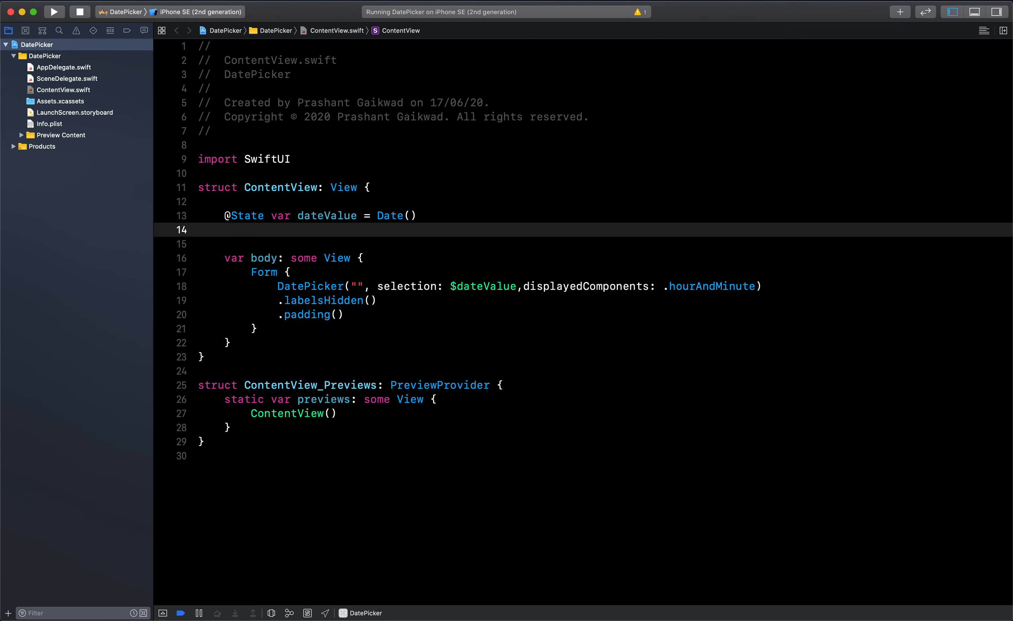
click(224, 230)
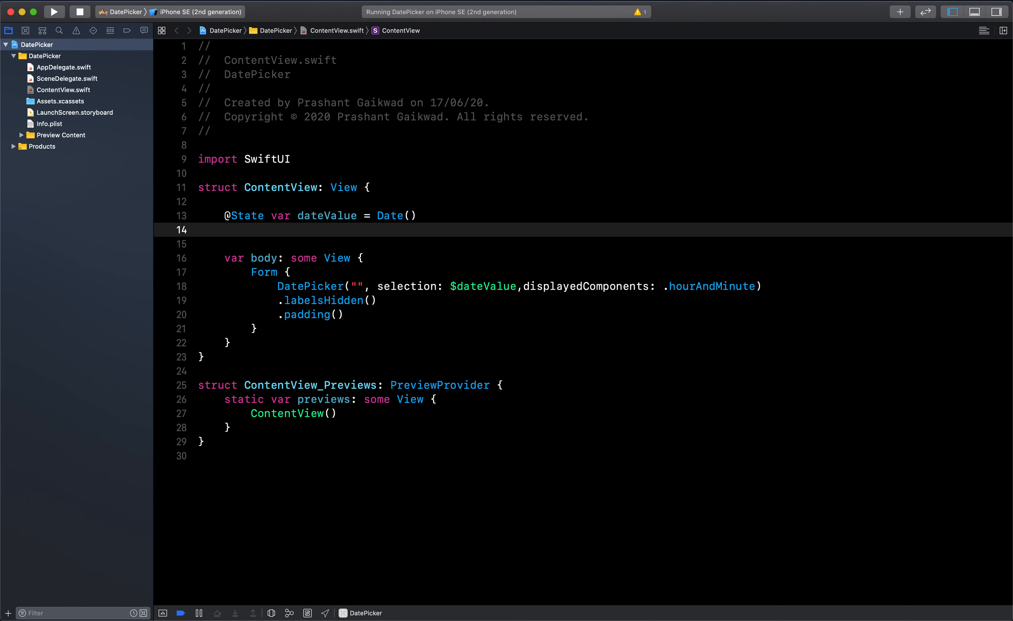
text(let)
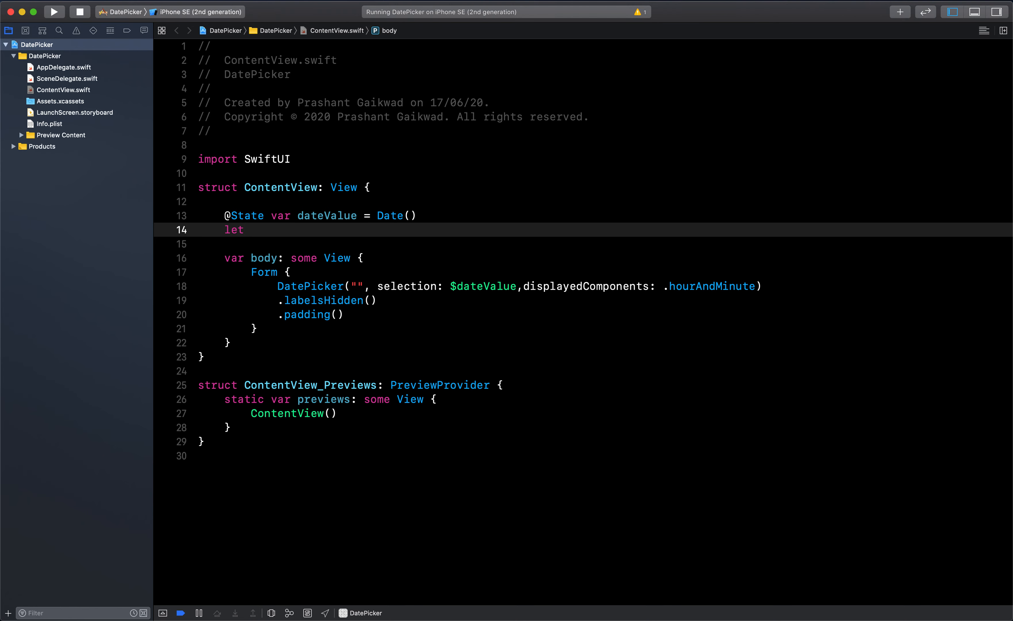
text(startDate = Da)
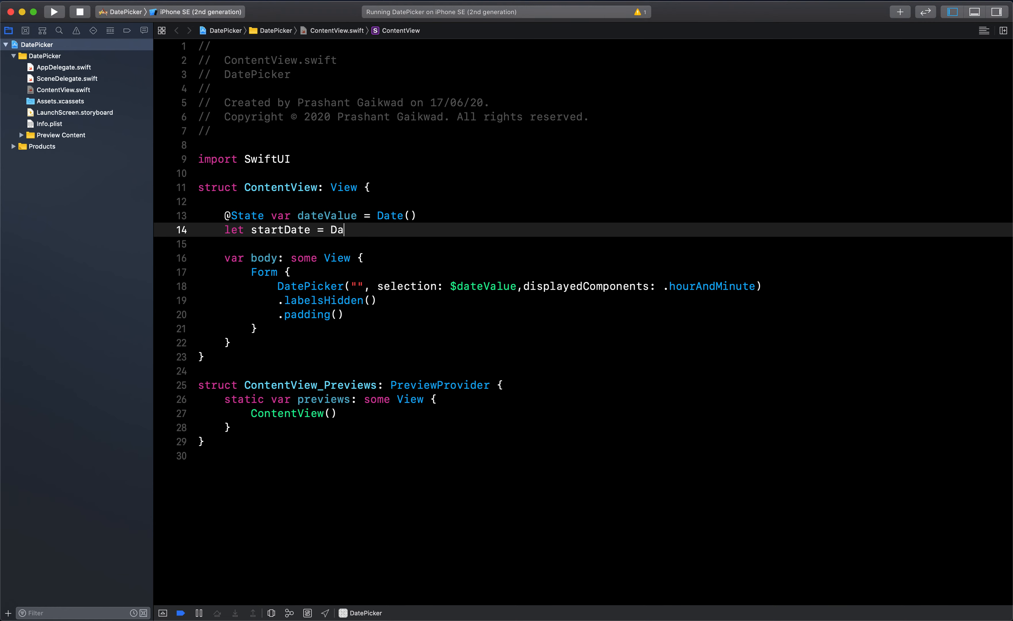
key(Return)
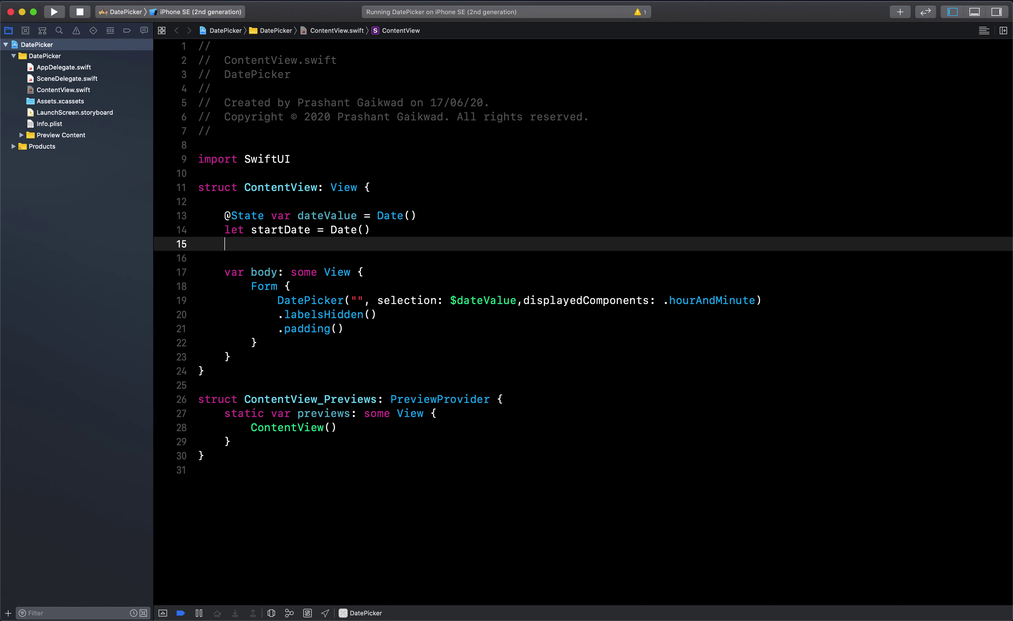
- Add let endDate = Date().addingTimeInterval(86400) below startDate
text(let)
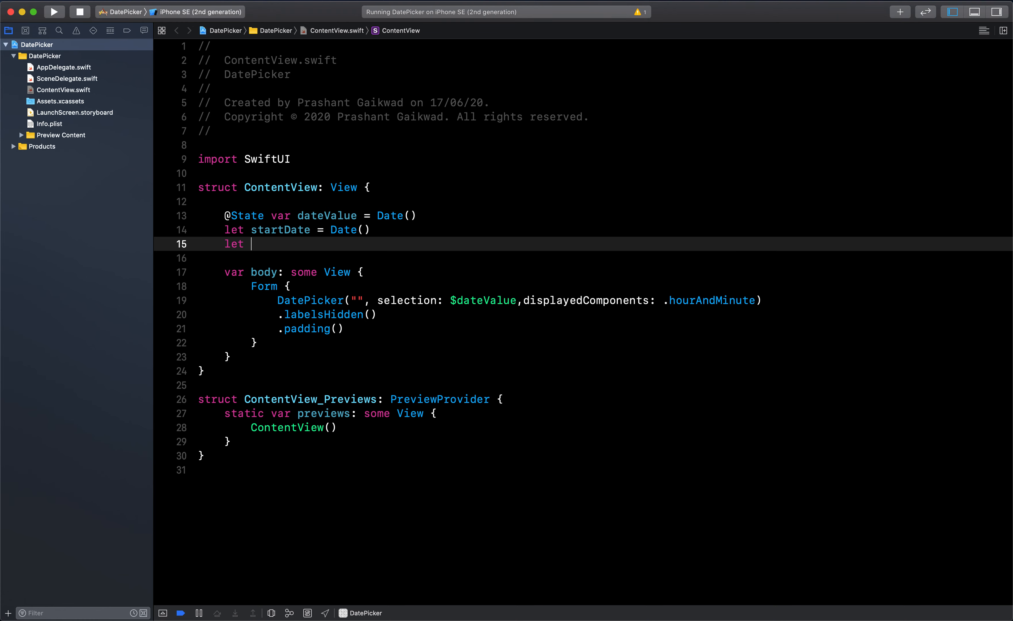
text(end)
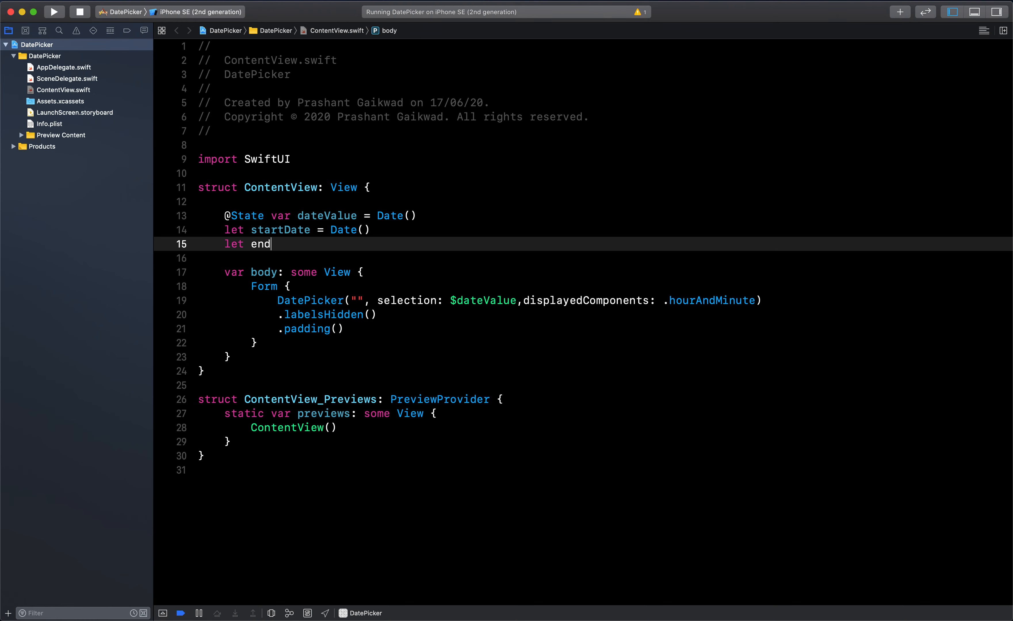
text(Date()
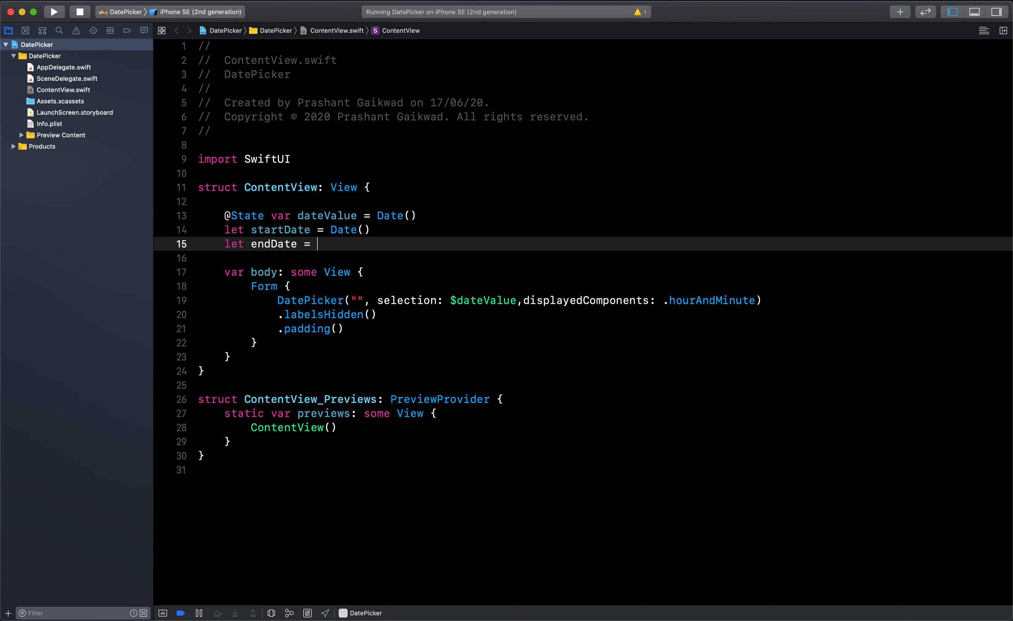
text(Date().addingTimeInterval(8)
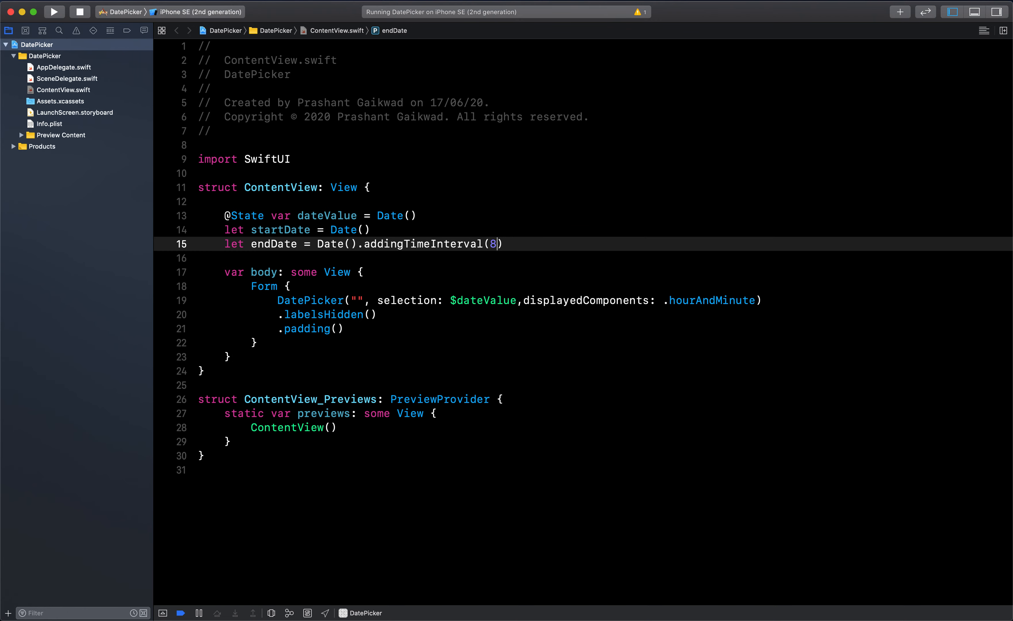
text(6)
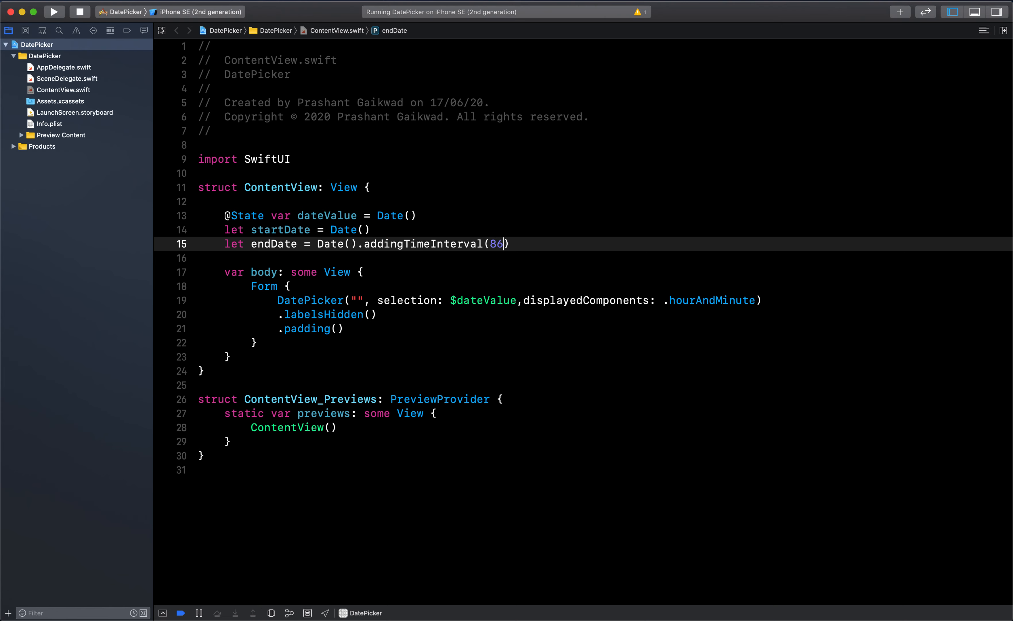
text(400)
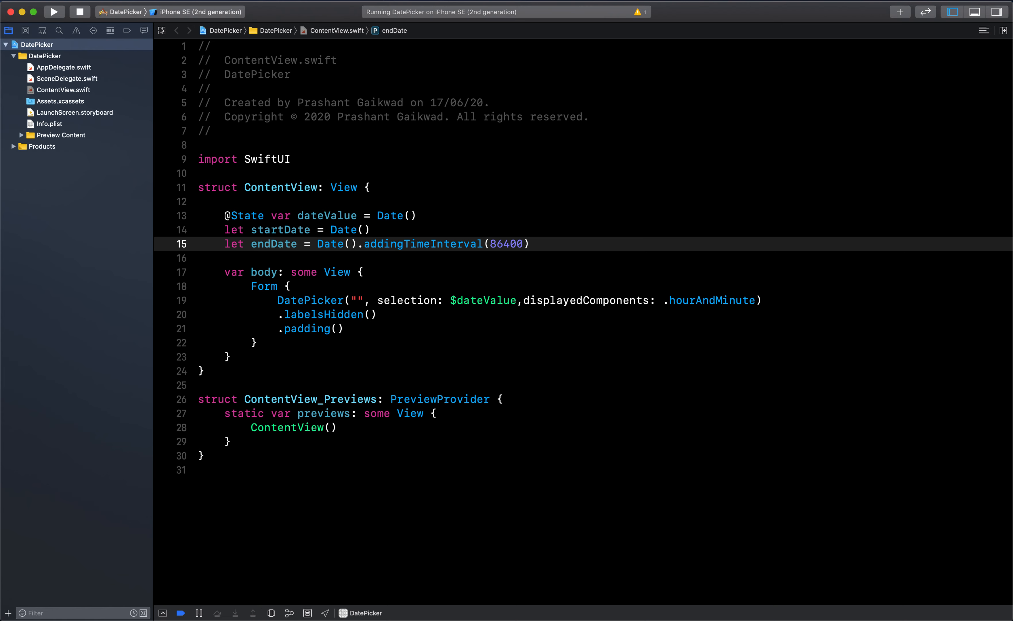
mouse_move(371, 276)
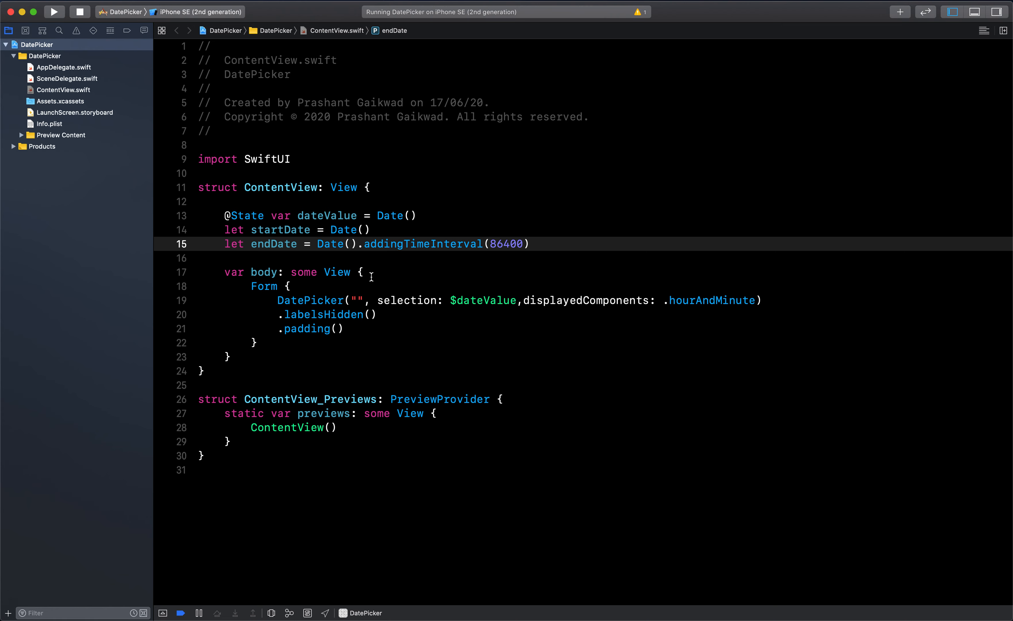
mouse_move(705, 286)
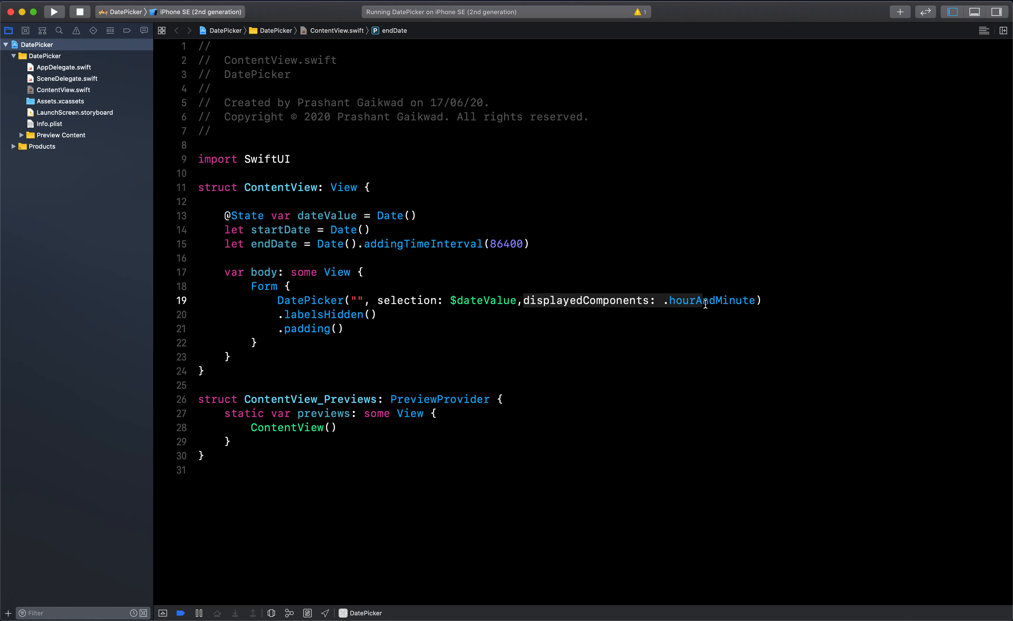
- Replace displayedComponents with in: startDate ... endDate on the DatePicker
key(Delete)
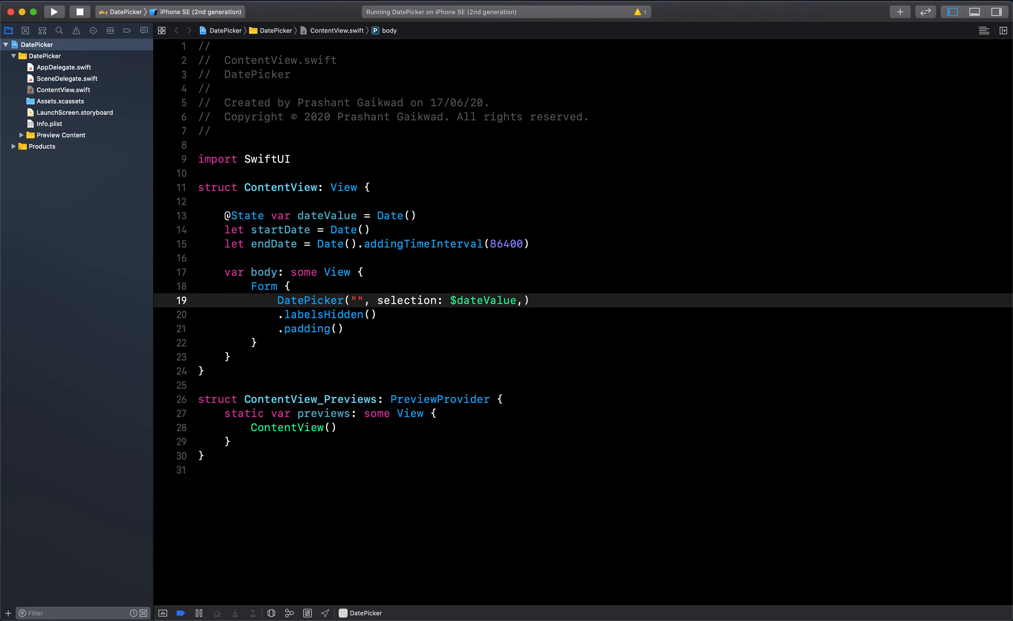
text(in:)
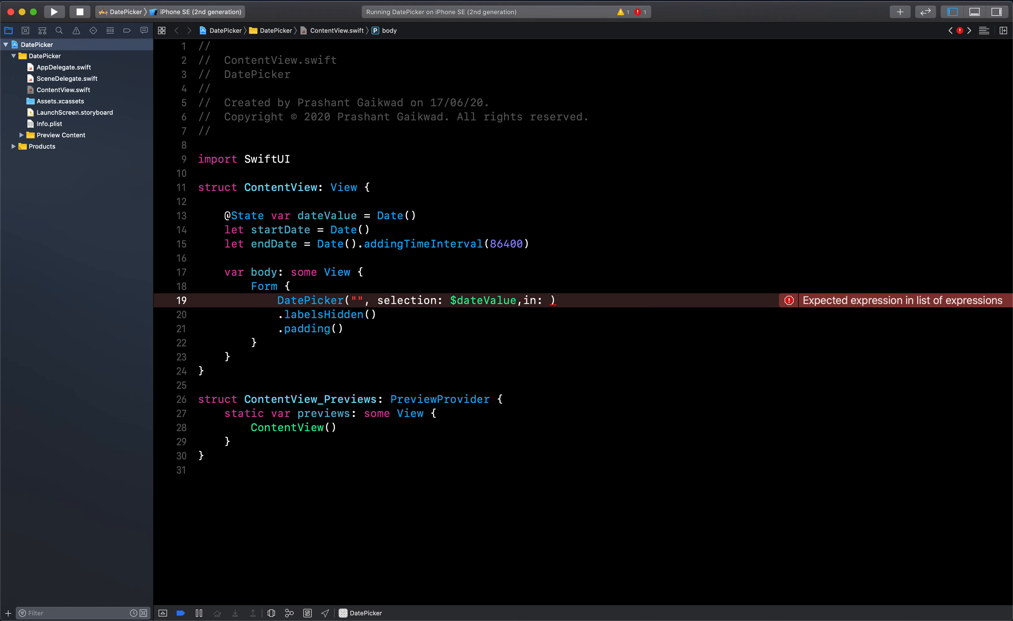
text(startDate)
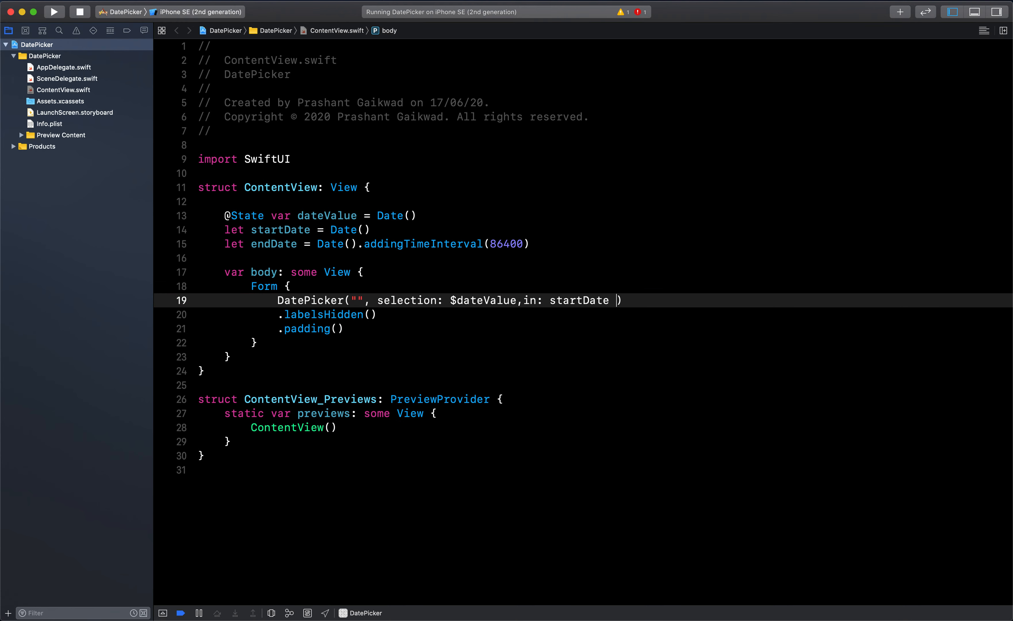
text(... e)
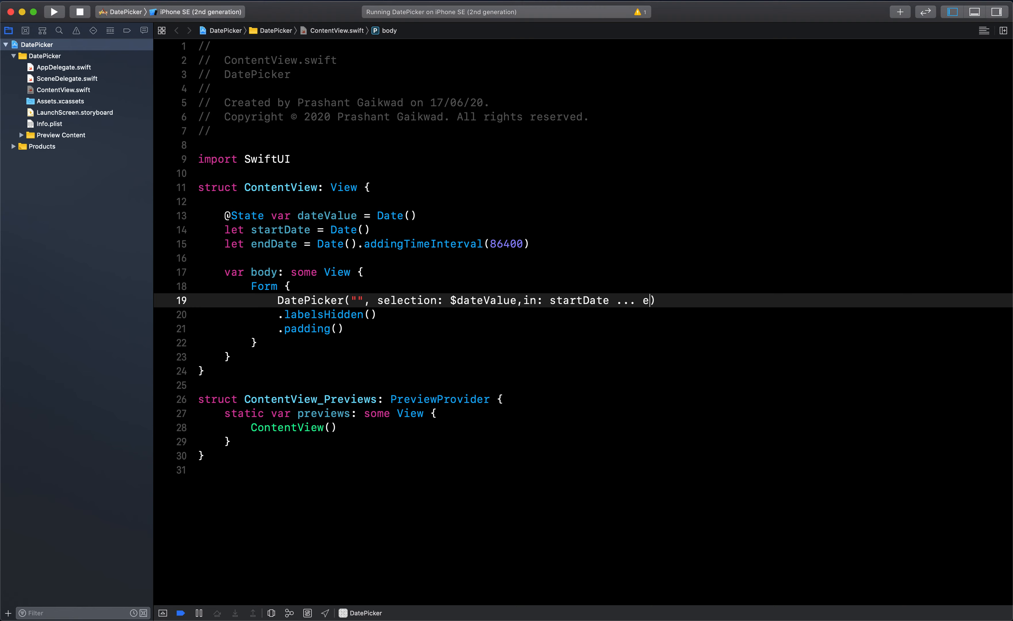
text(ndDate)
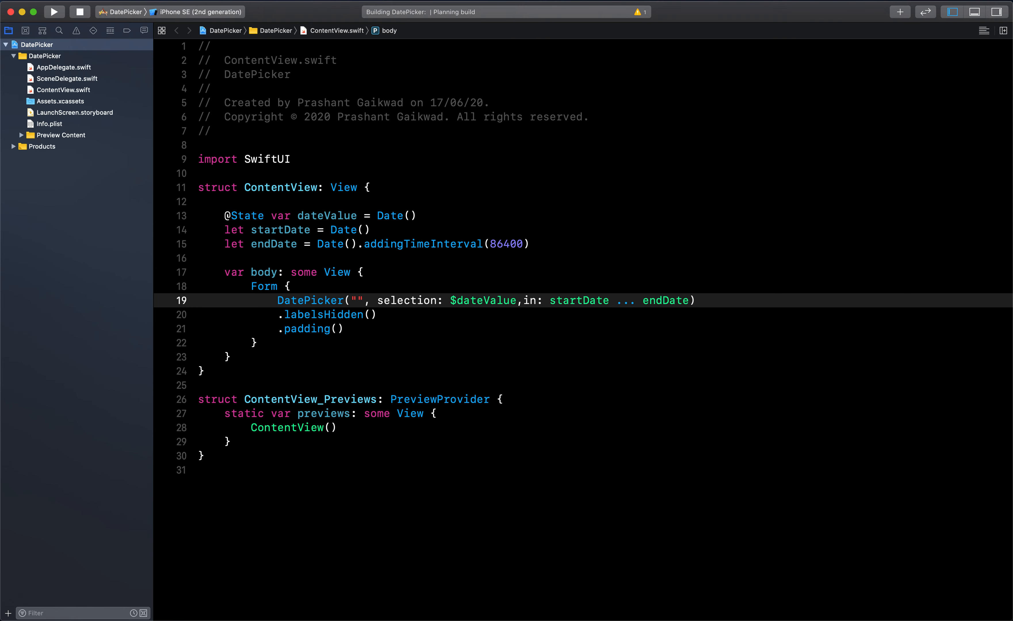
- Run the app and expand the date row in the simulator to check the one-day limited range
click(54, 11)
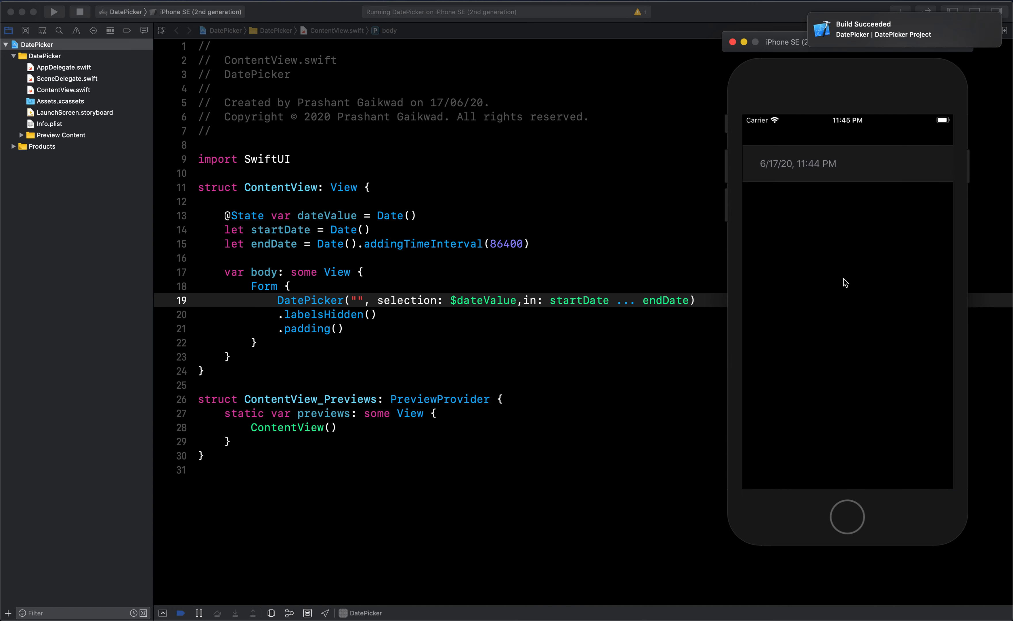
click(797, 164)
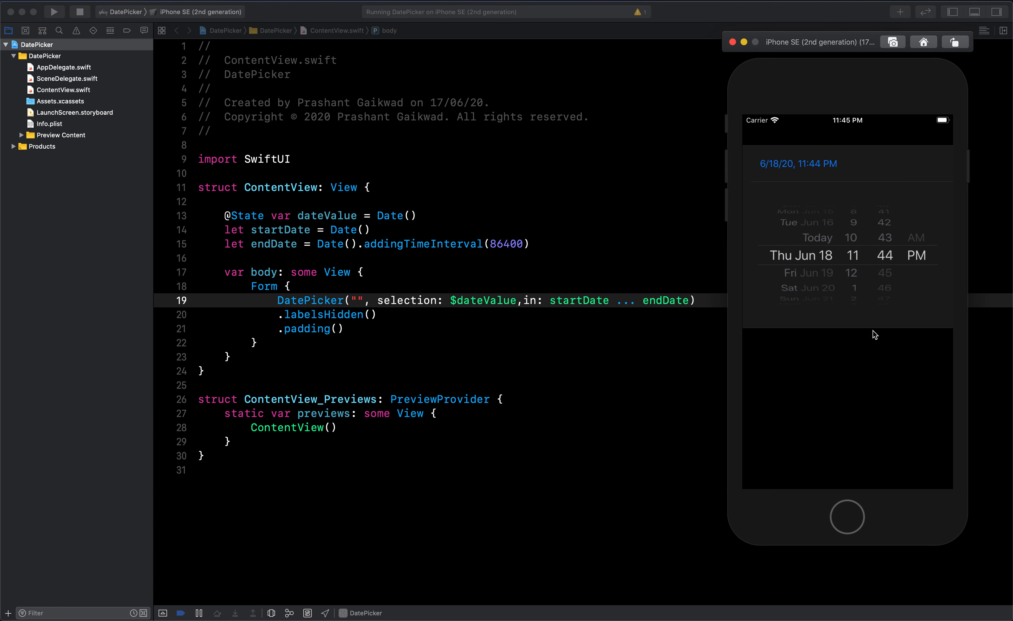
mouse_move(817, 240)
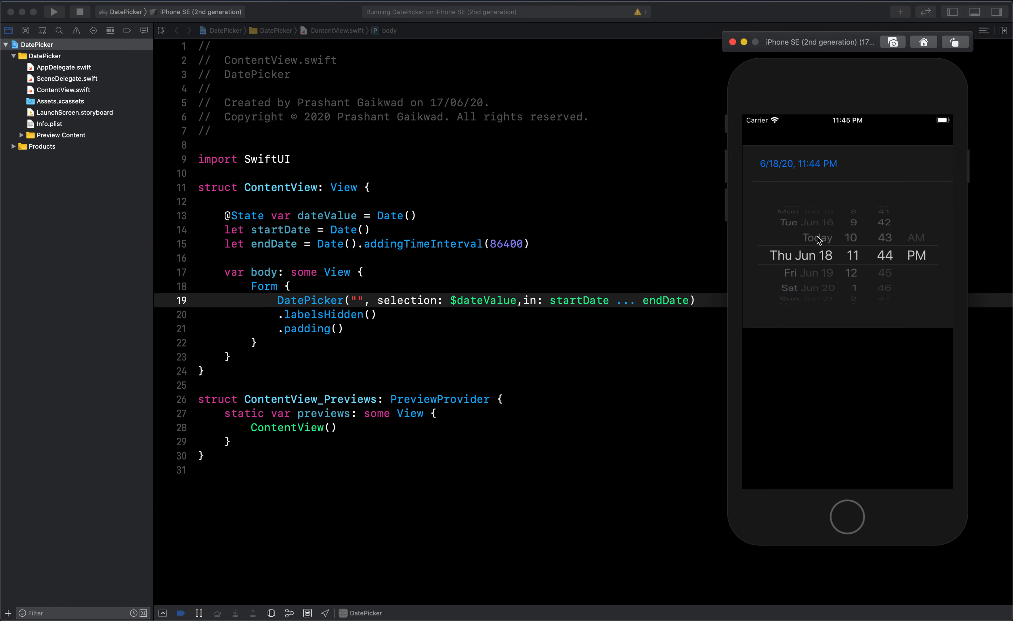
mouse_move(693, 316)
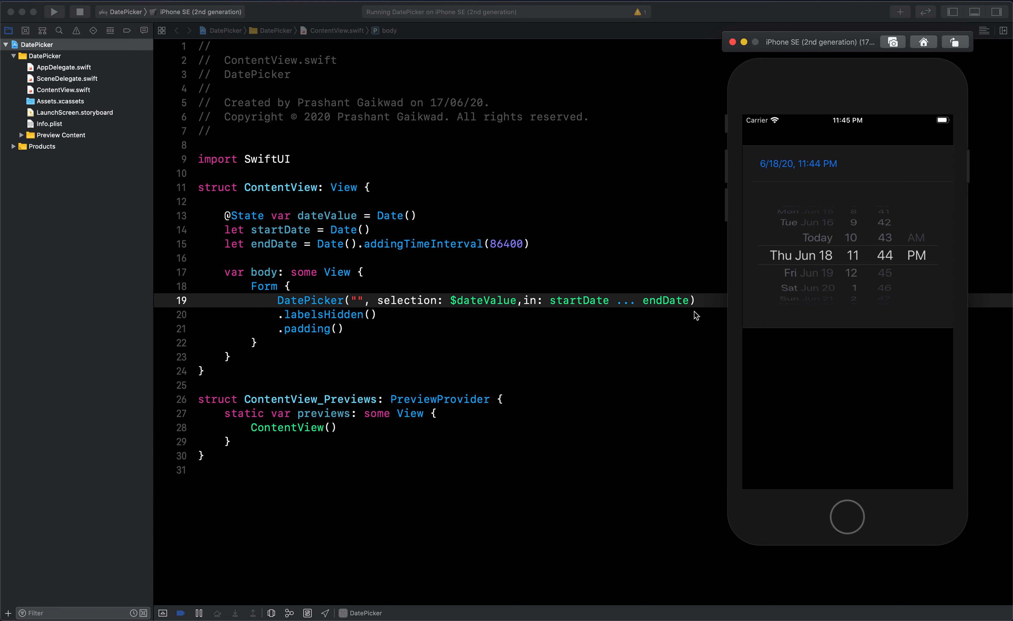
mouse_move(360, 244)
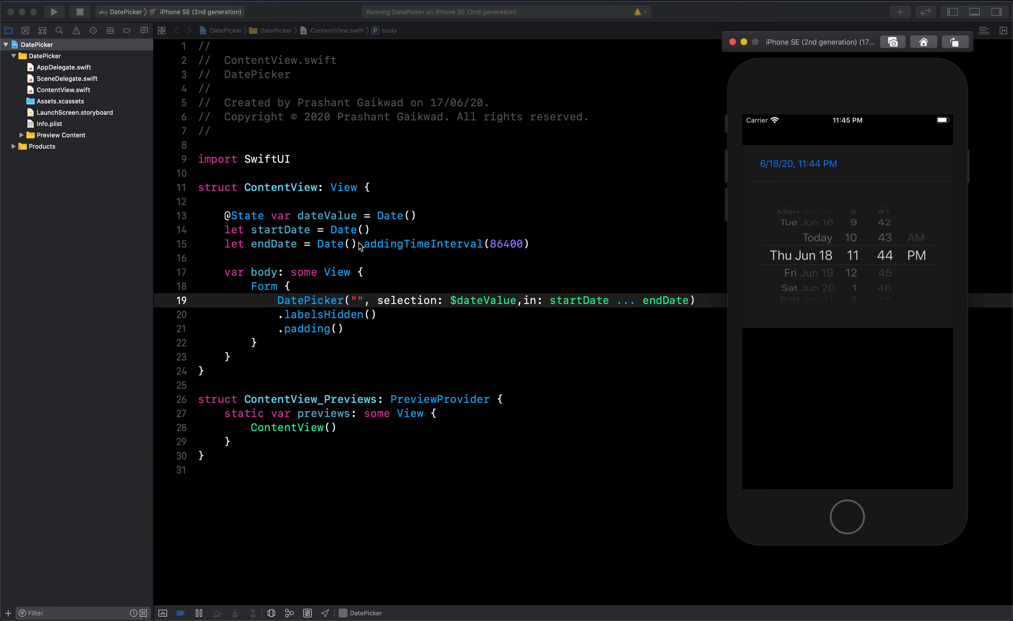
mouse_move(813, 290)
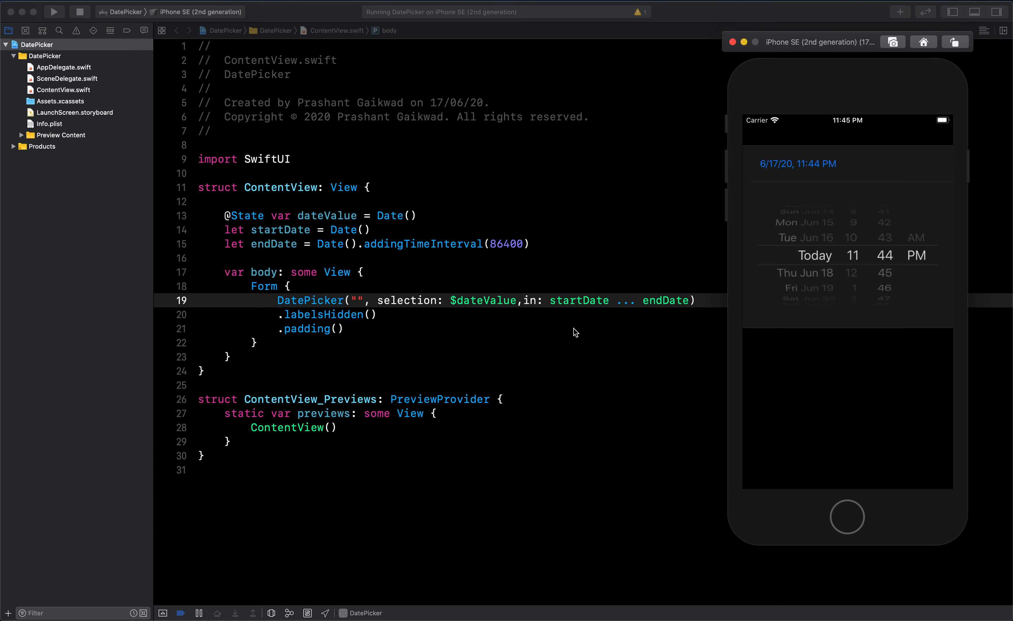
mouse_move(809, 244)
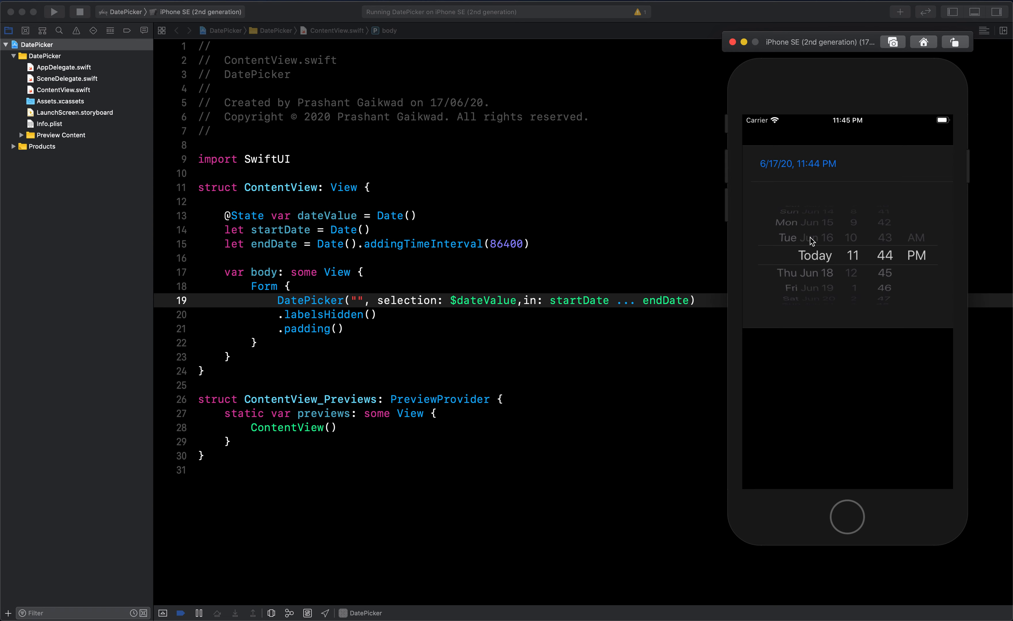
mouse_move(827, 211)
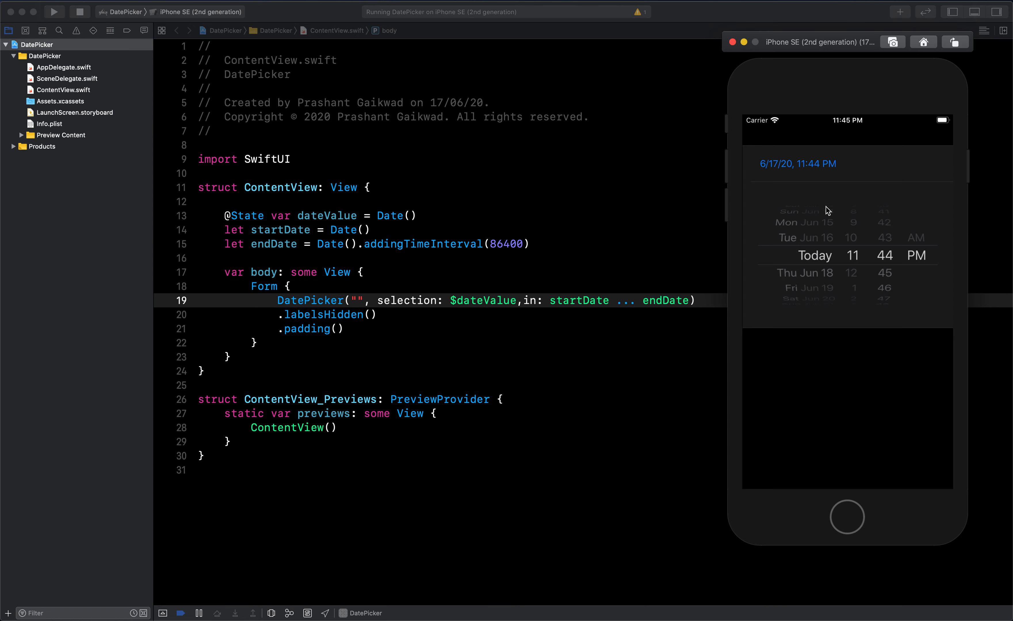
click(798, 164)
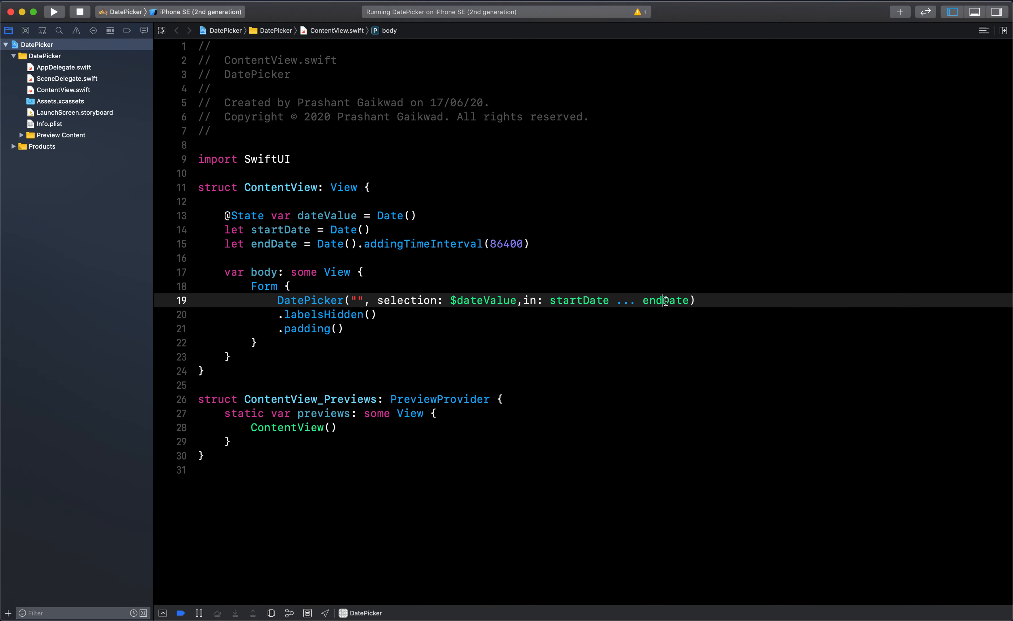
key(Backspace)
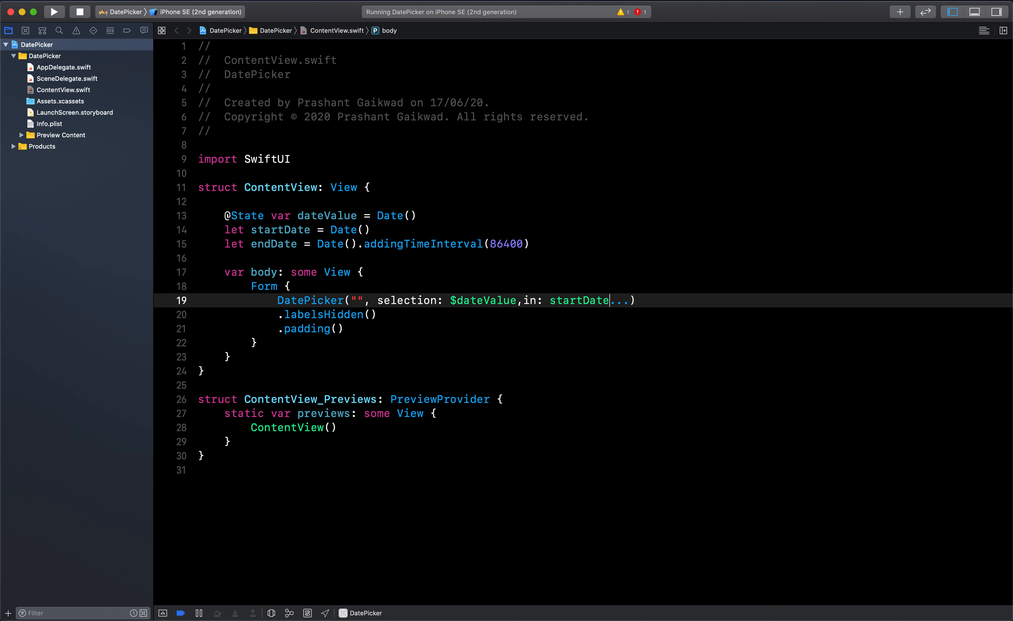
click(54, 10)
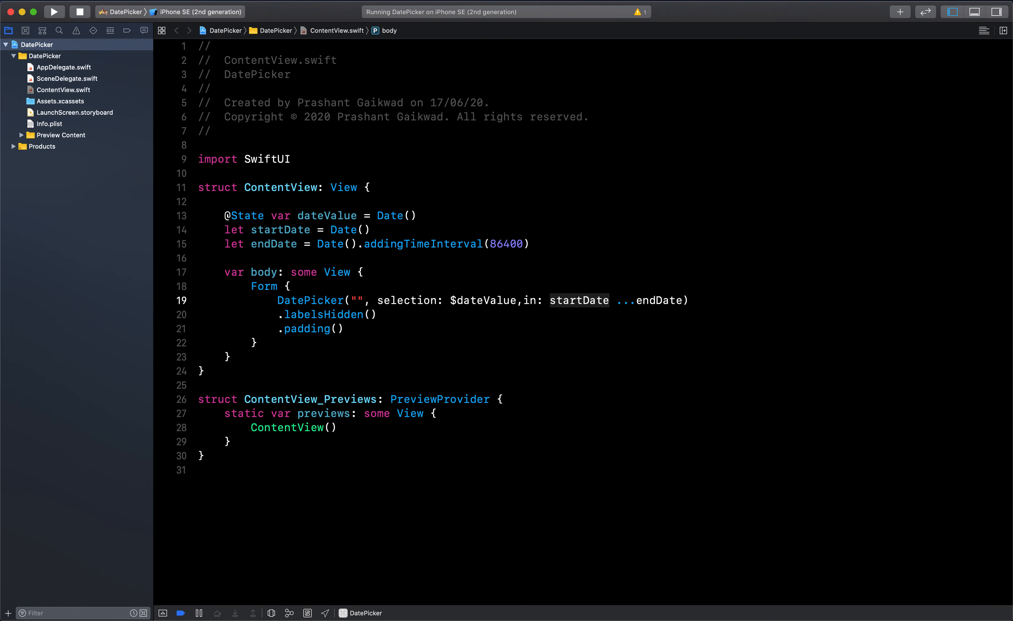
- Change the DatePicker range to the open-ended ...endDate, rerun the app and expand the date wheel
key(Delete)
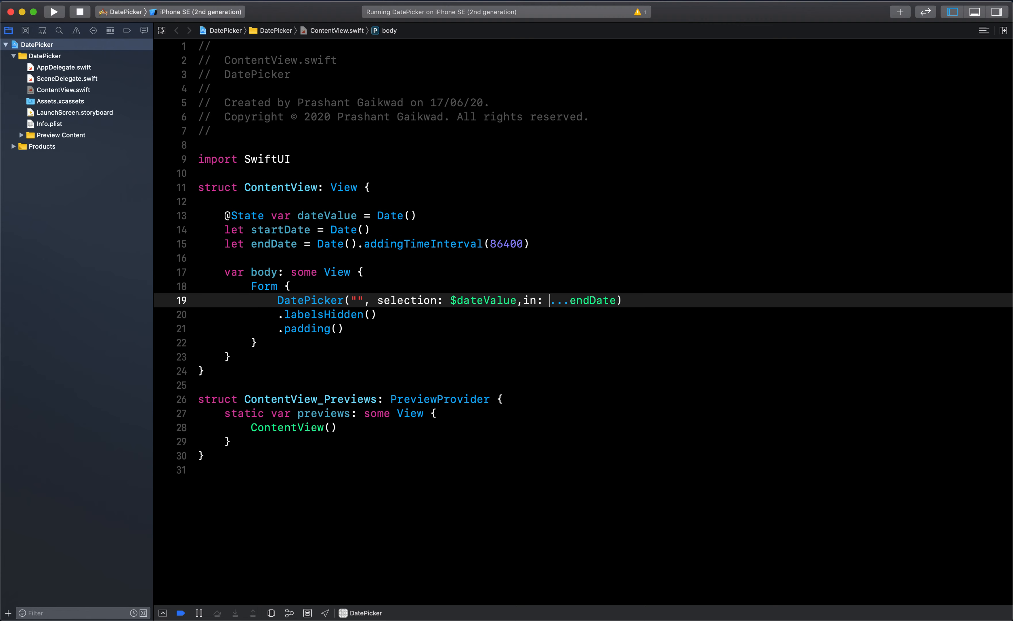
click(54, 11)
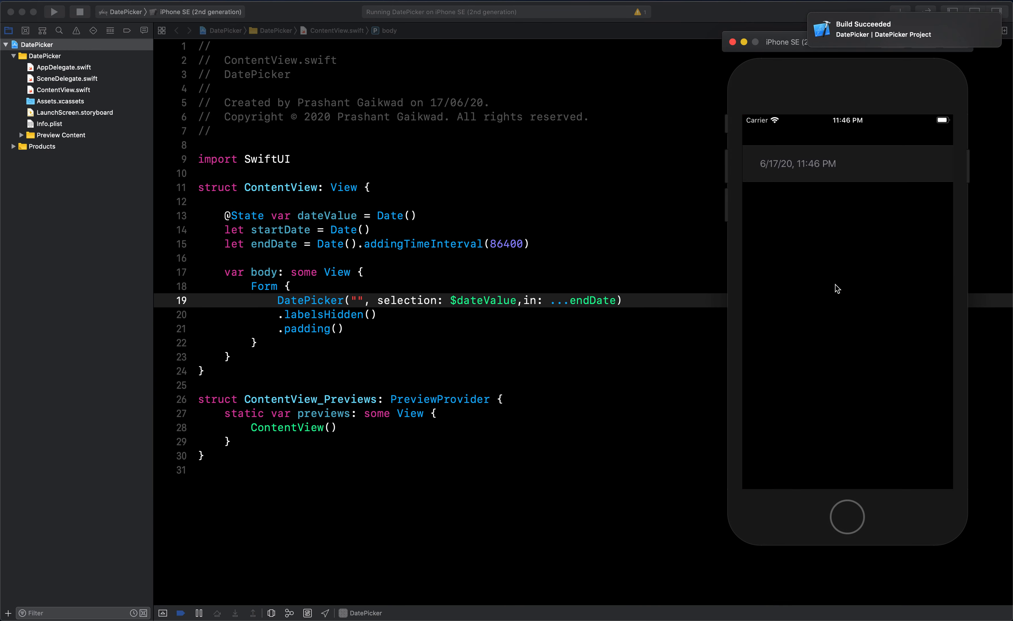
click(798, 163)
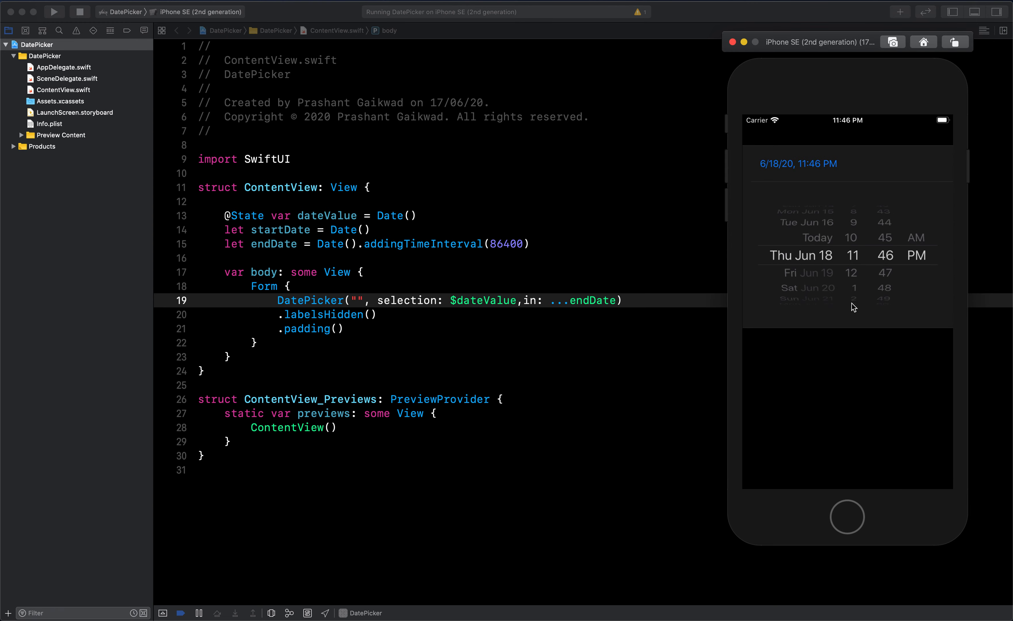
mouse_move(845, 287)
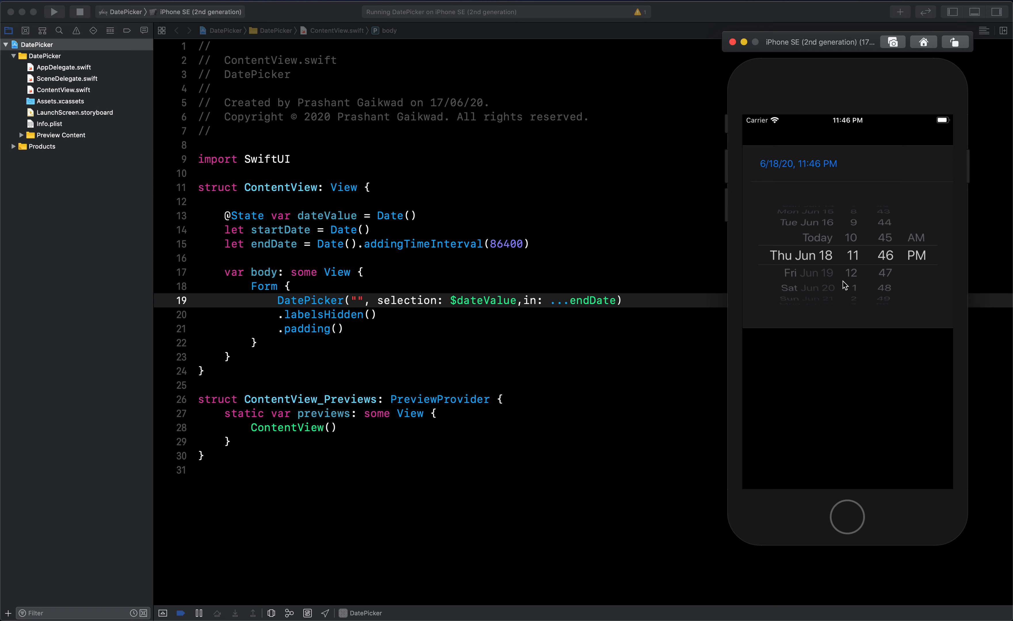
mouse_move(835, 173)
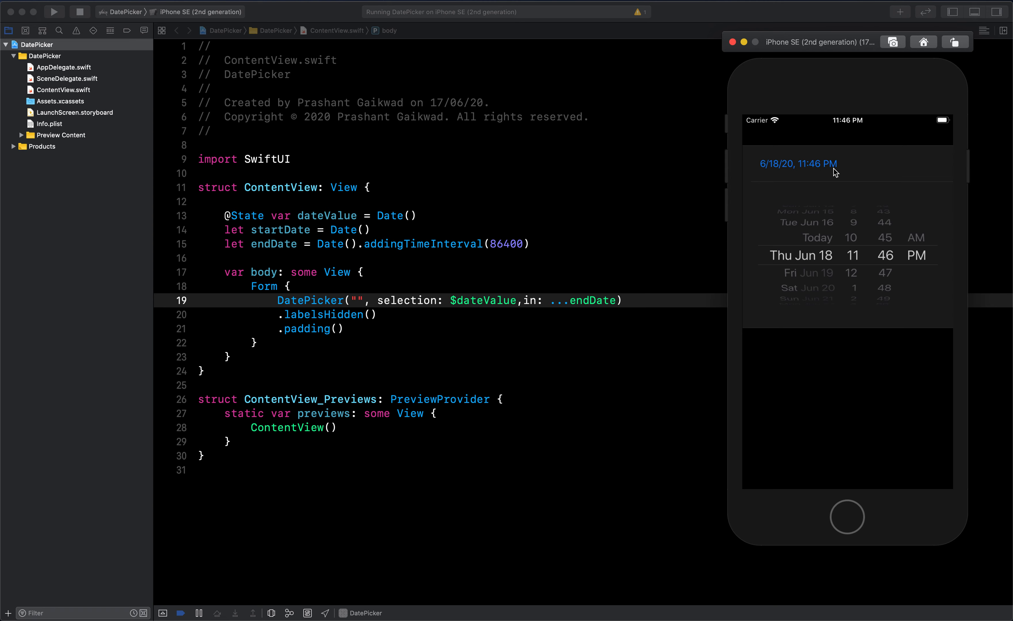